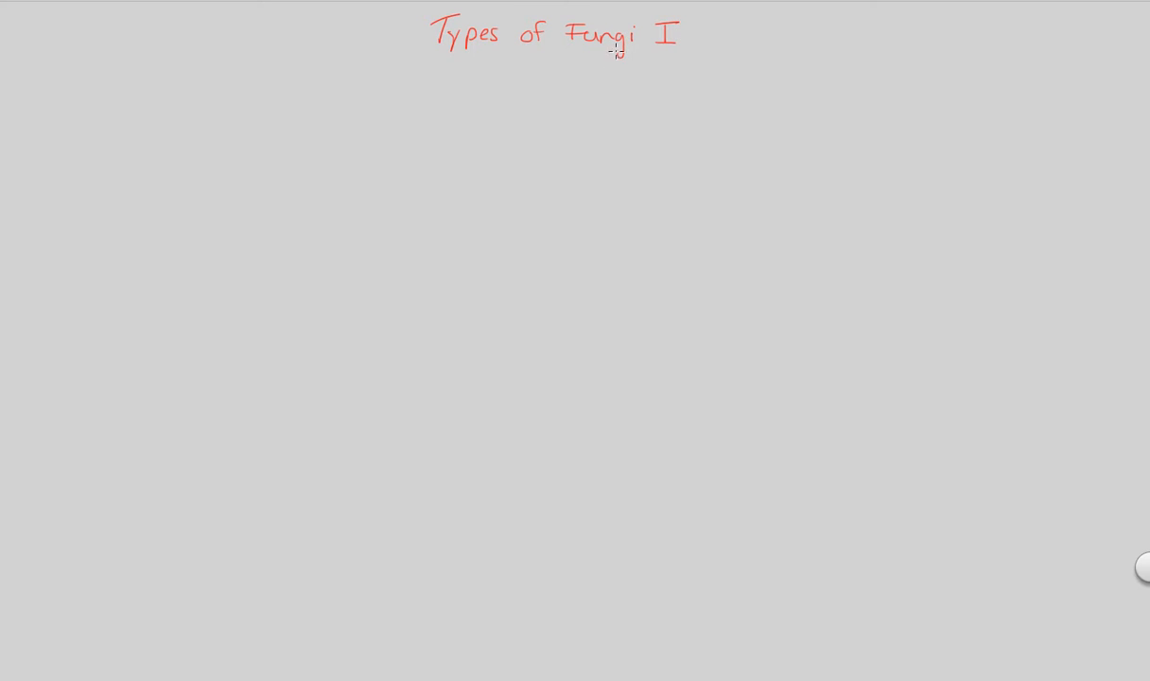
# - Write '(5)' after the title and branch a line to '① Chytrids'
pyautogui.moveTo(717, 19); pyautogui.dragTo(721, 45)
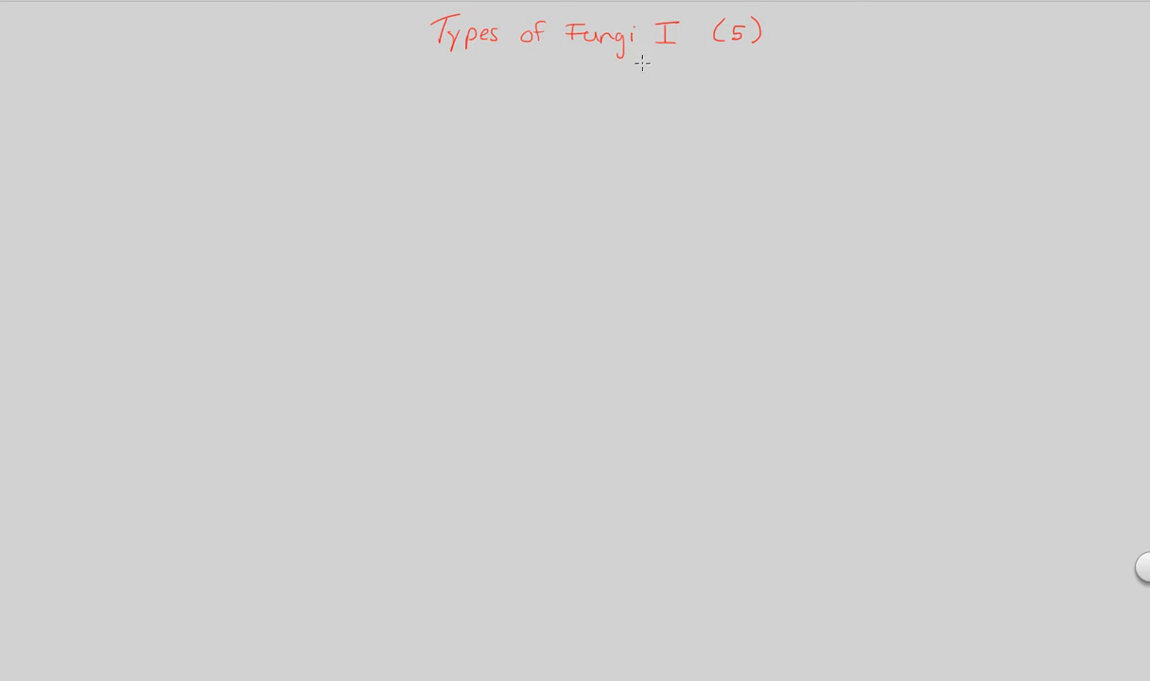
pyautogui.moveTo(533, 110)
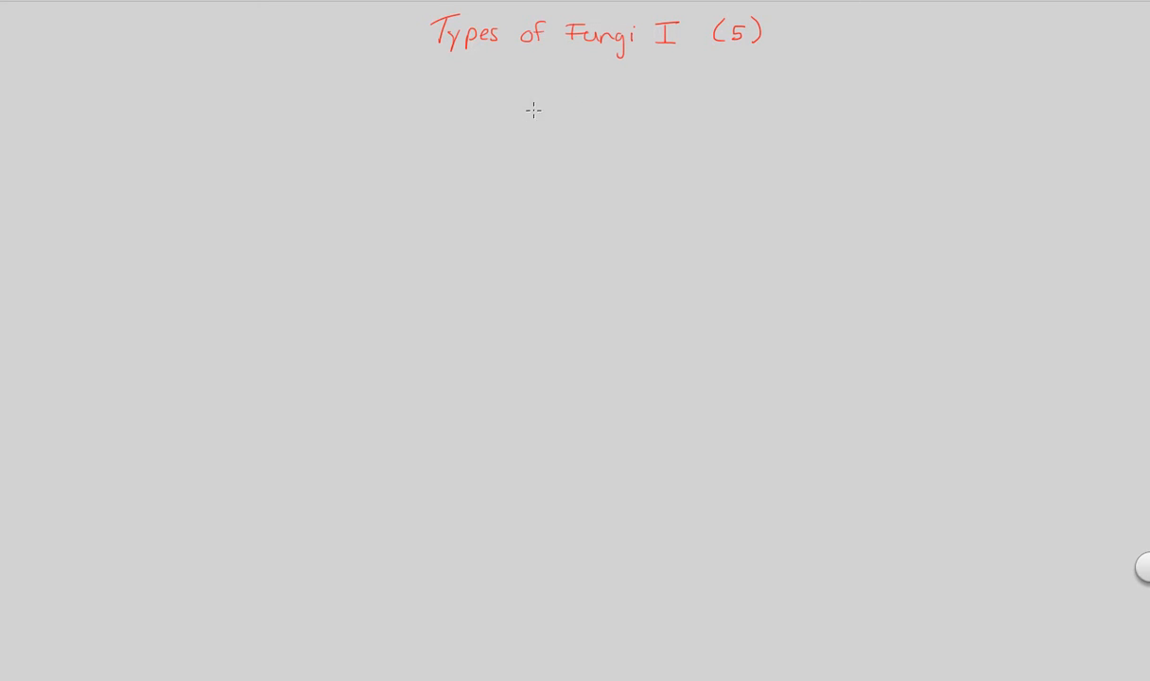
pyautogui.moveTo(497, 67)
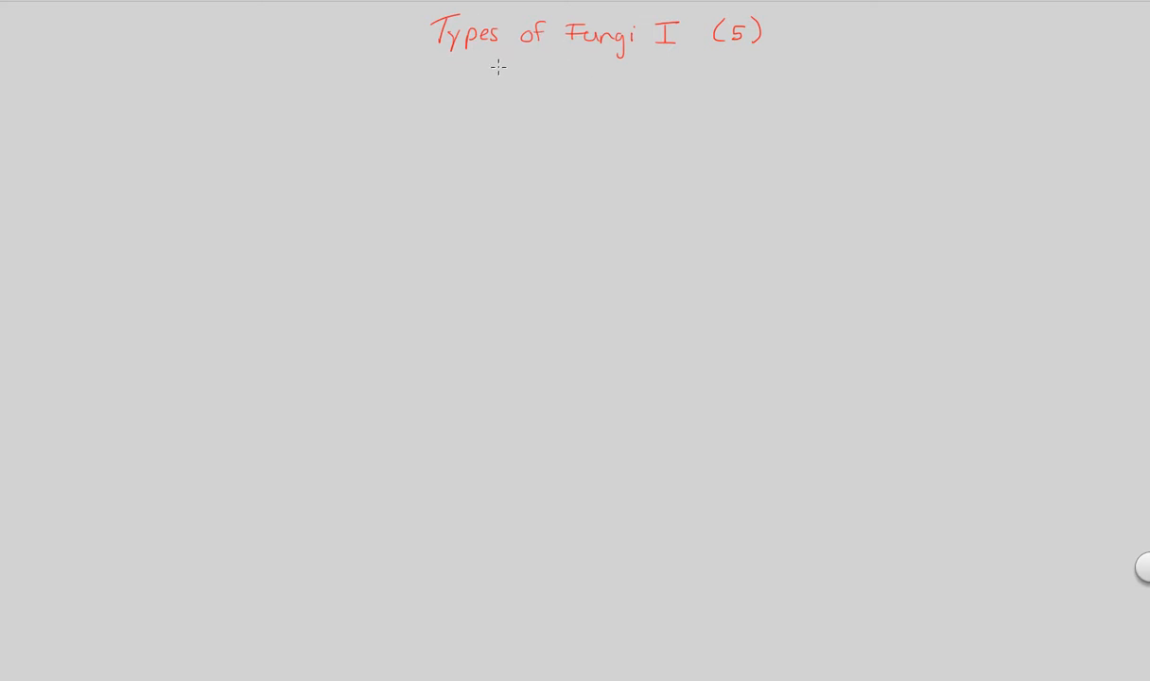
pyautogui.moveTo(564, 85)
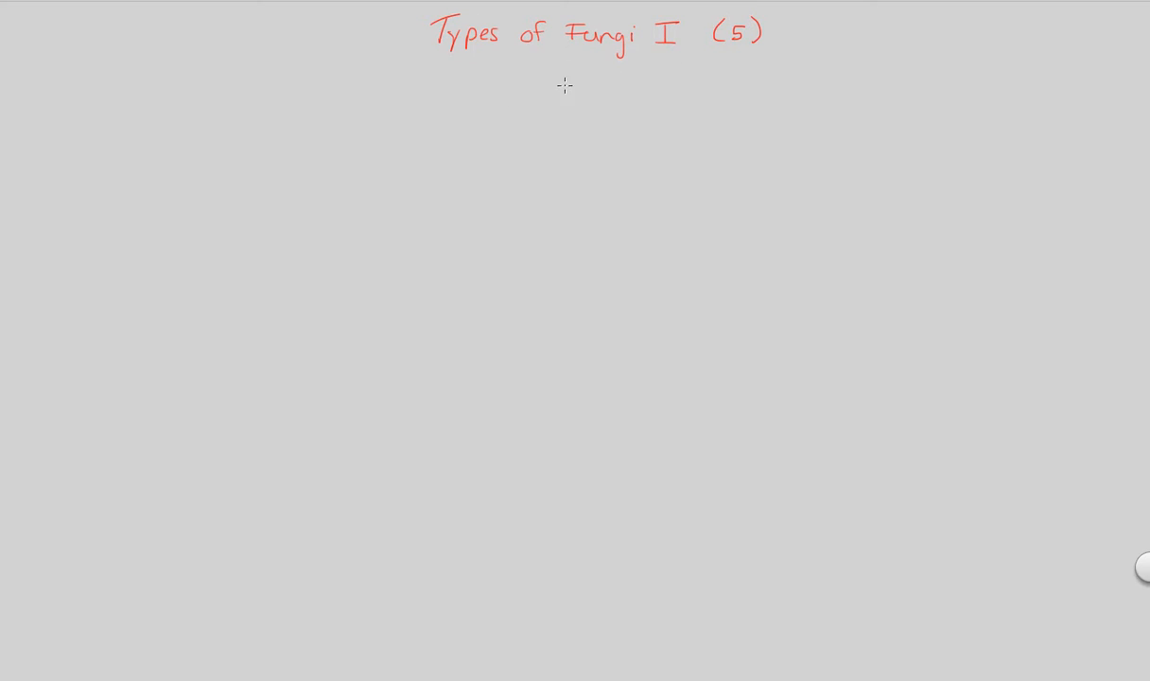
pyautogui.moveTo(407, 45)
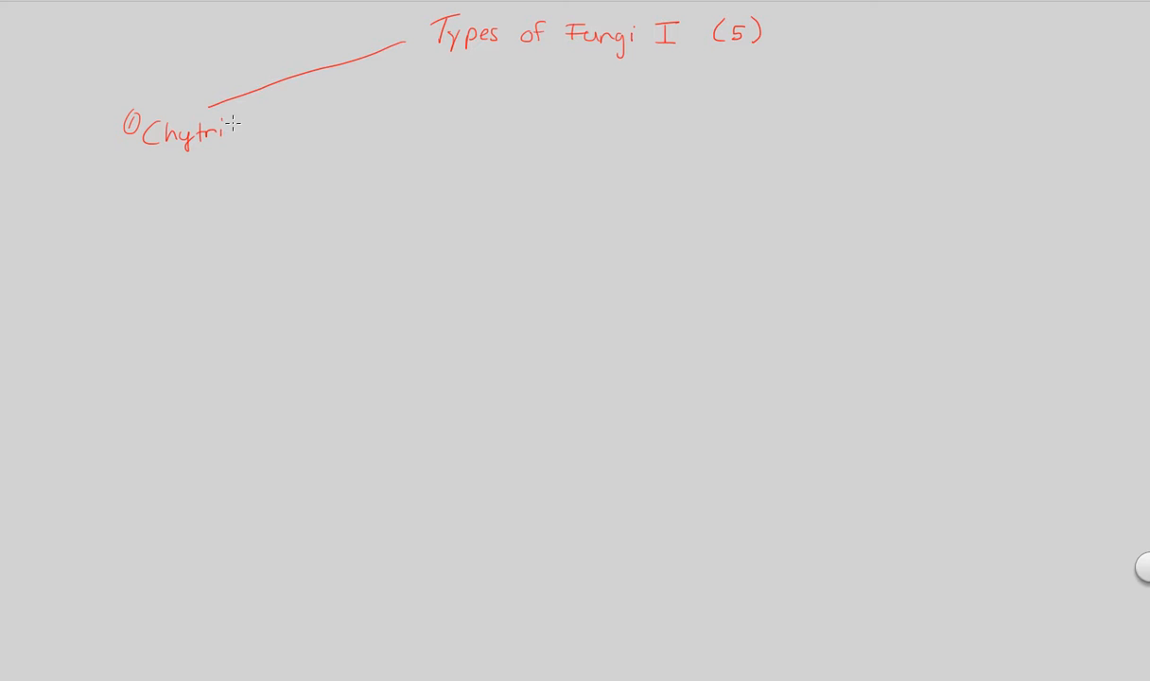
pyautogui.write('ds')
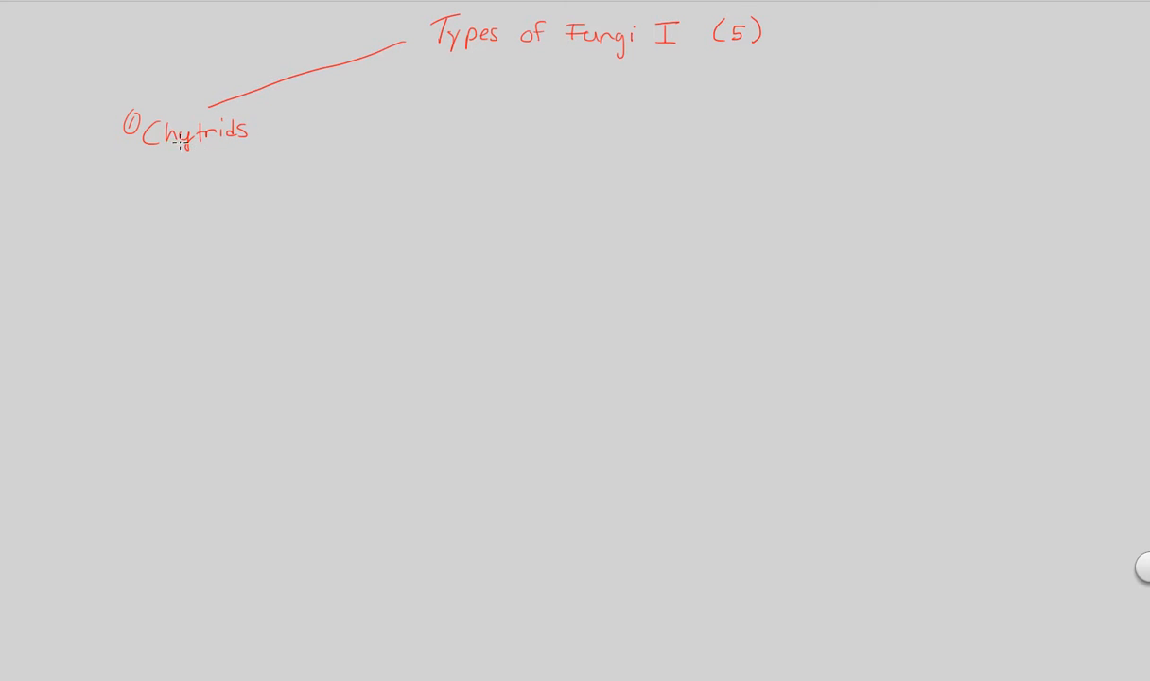
# - Draw a short line under Chytrids and write 'Found in various habitats'
pyautogui.moveTo(175, 151); pyautogui.dragTo(175, 175)
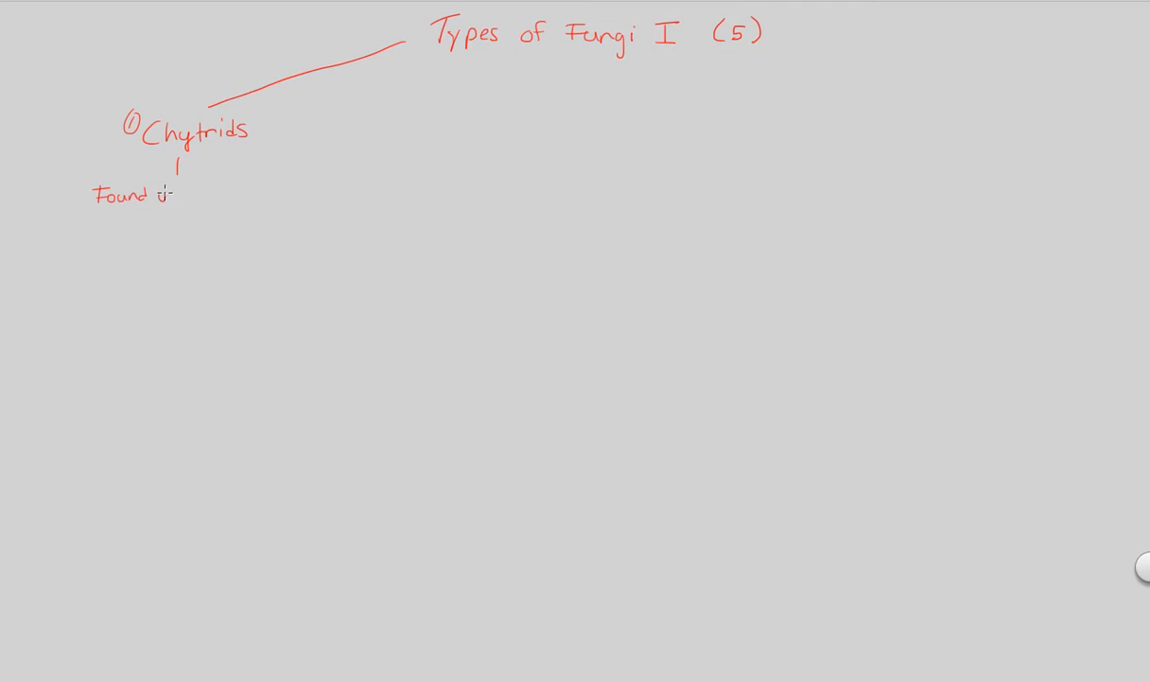
pyautogui.write('various')
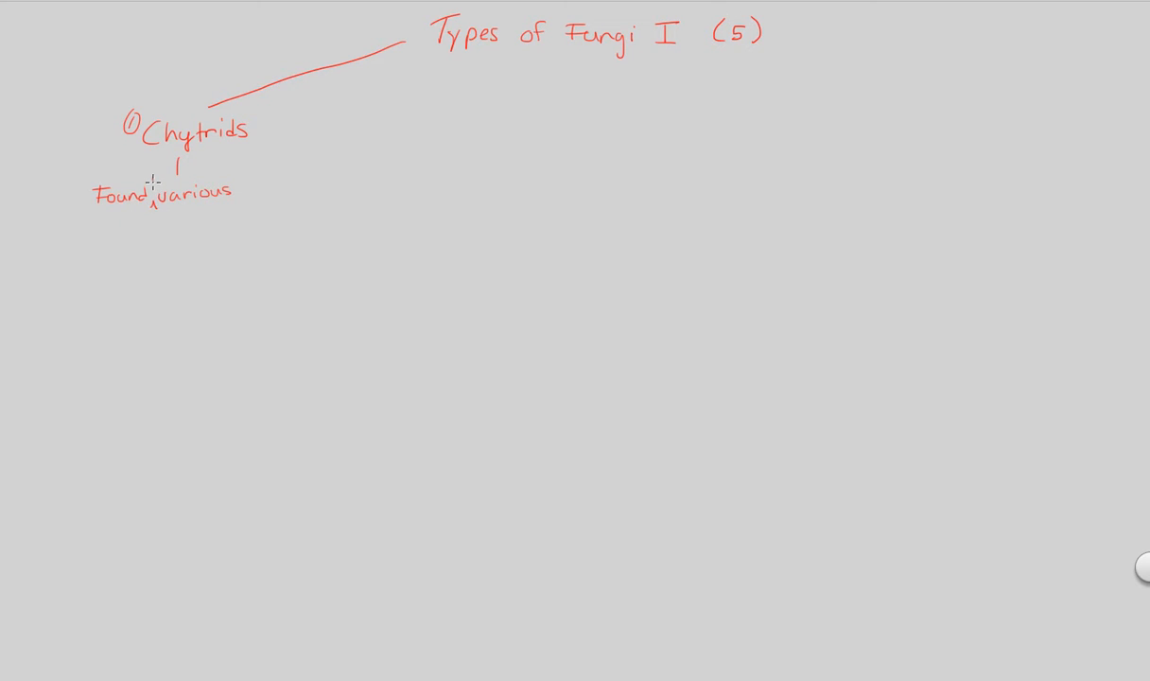
pyautogui.write('in')
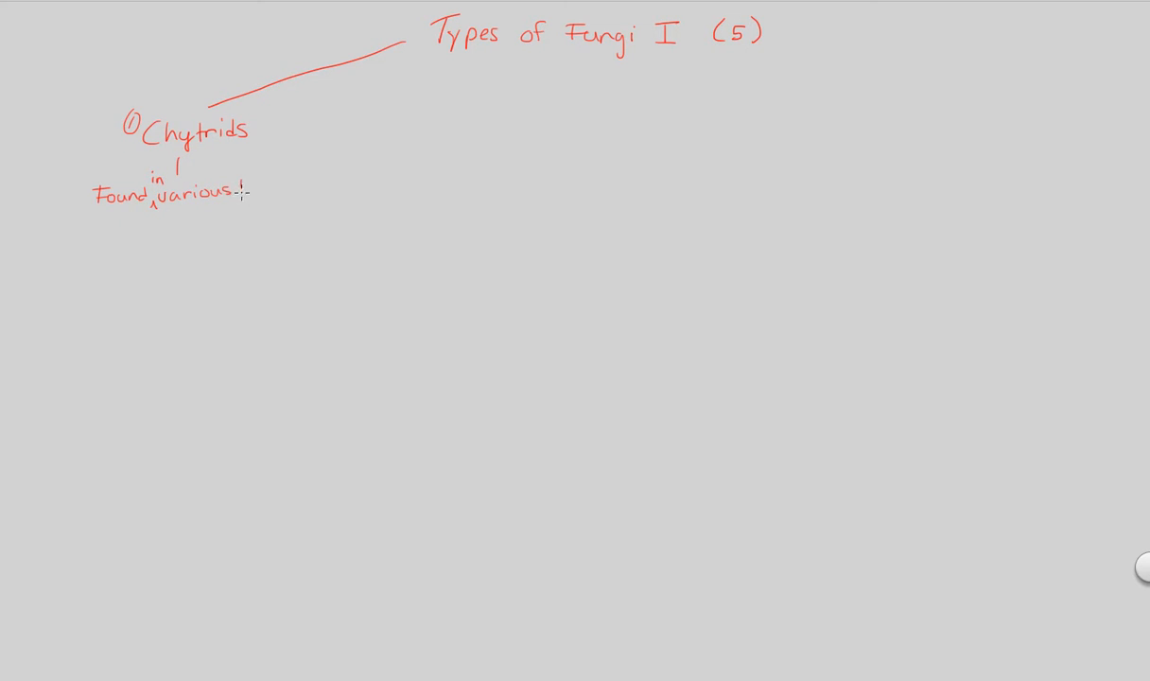
pyautogui.write('habi')
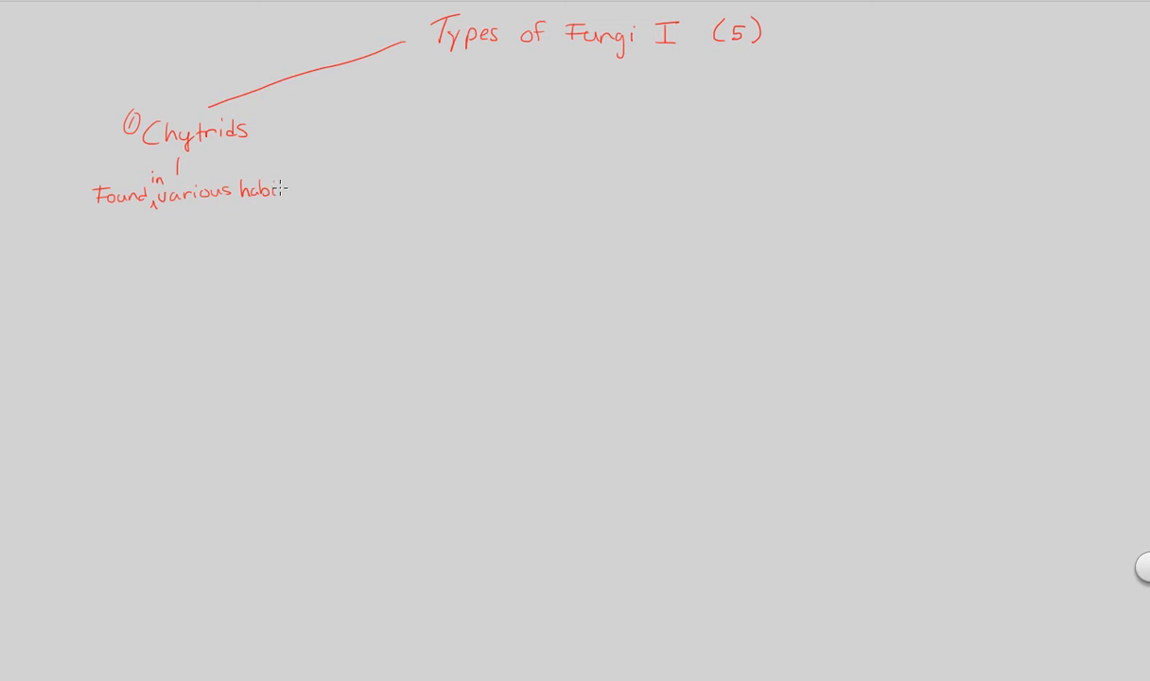
pyautogui.write('tats')
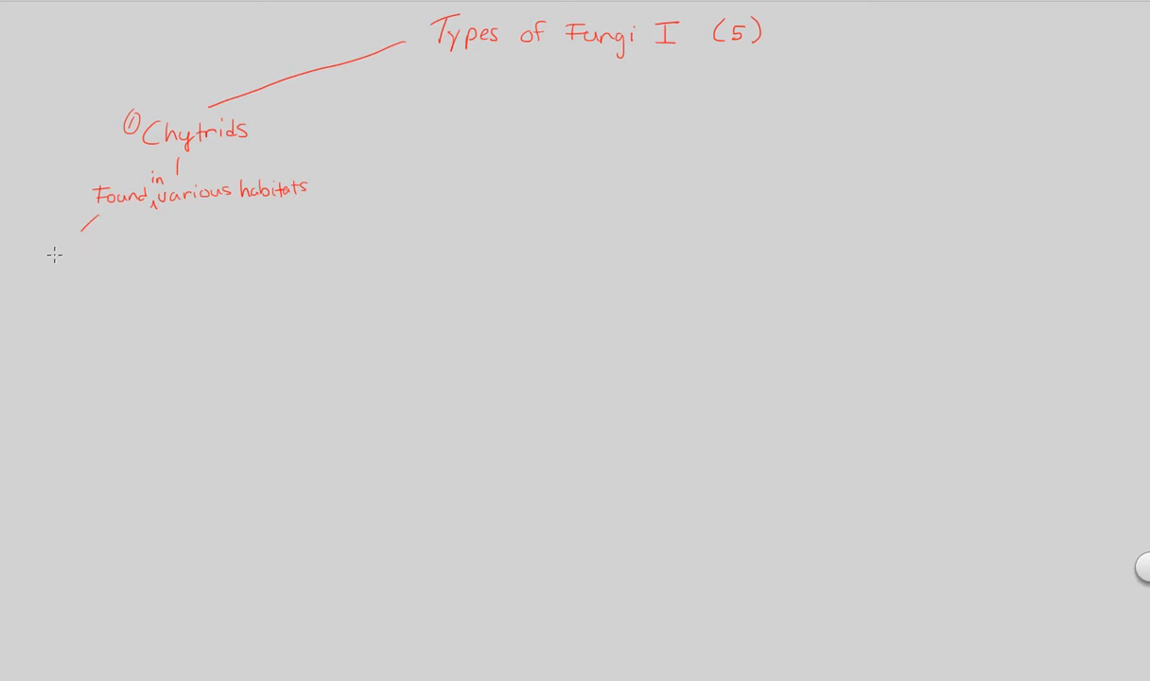
# - Branch off and list terrestrial, marine and Freshwater habitats
pyautogui.moveTo(47, 244); pyautogui.dragTo(47, 263)
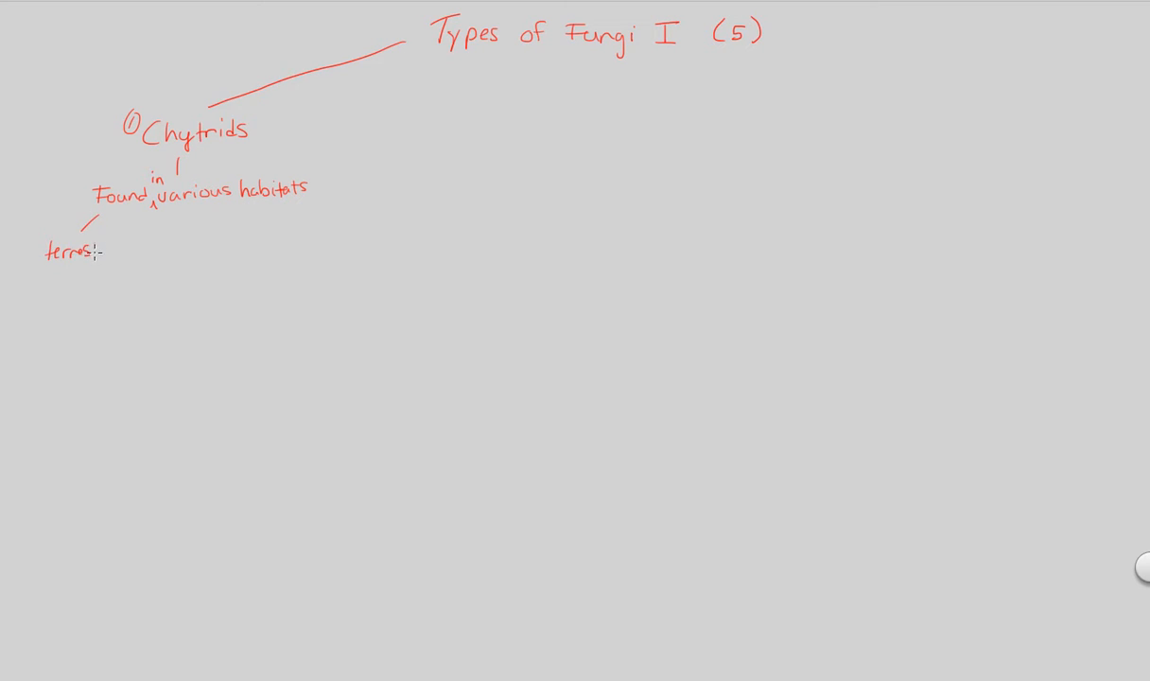
pyautogui.write('terrestrial')
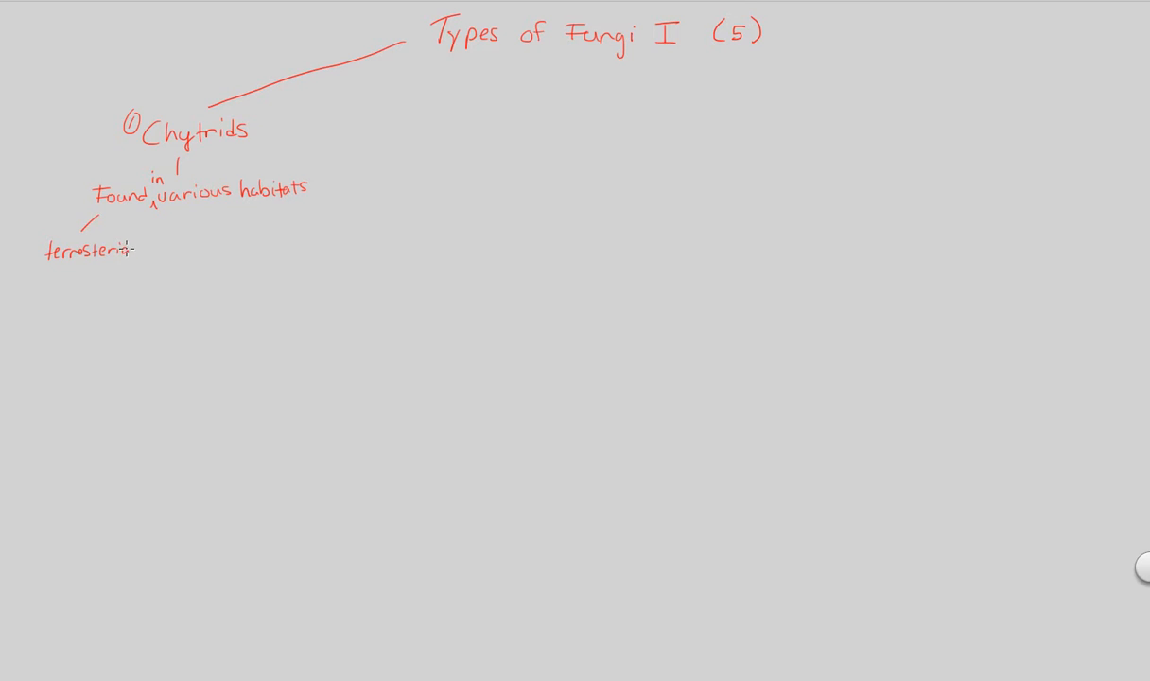
pyautogui.write('al,')
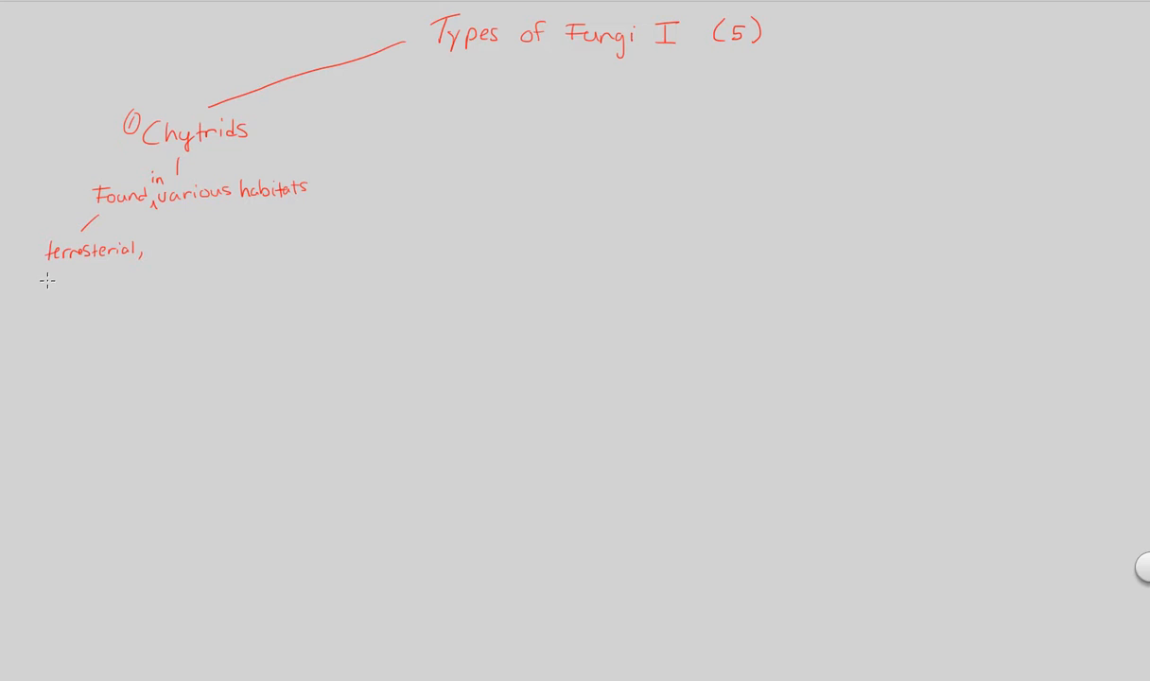
pyautogui.write('marine,')
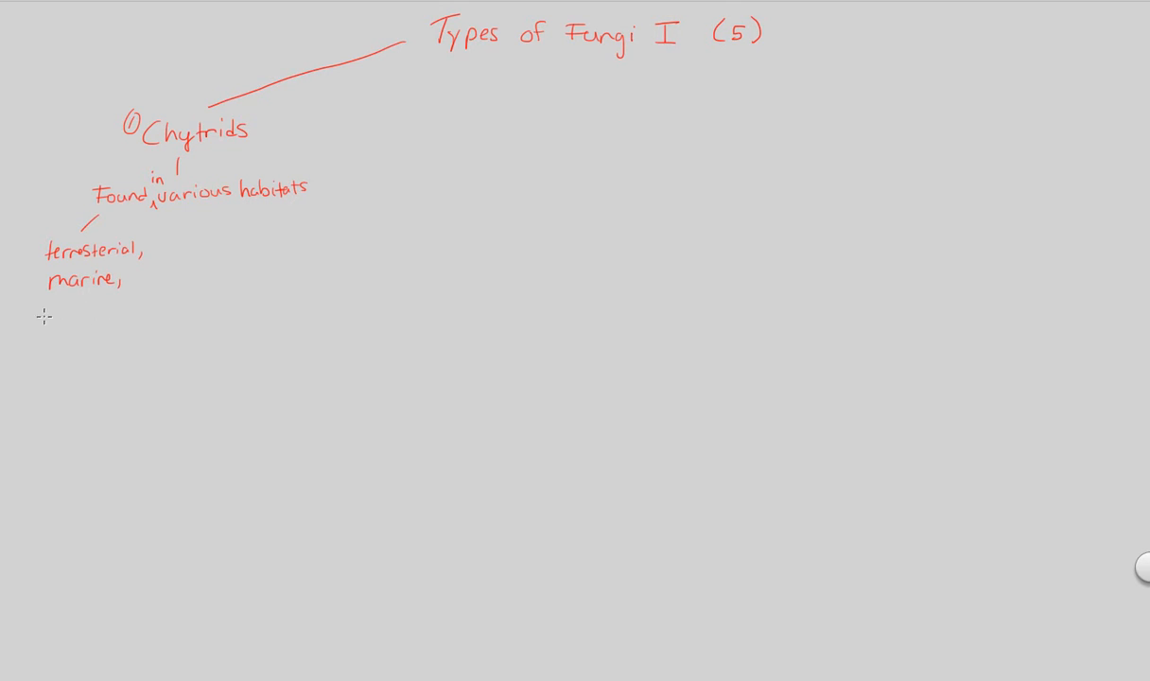
pyautogui.write('Fe')
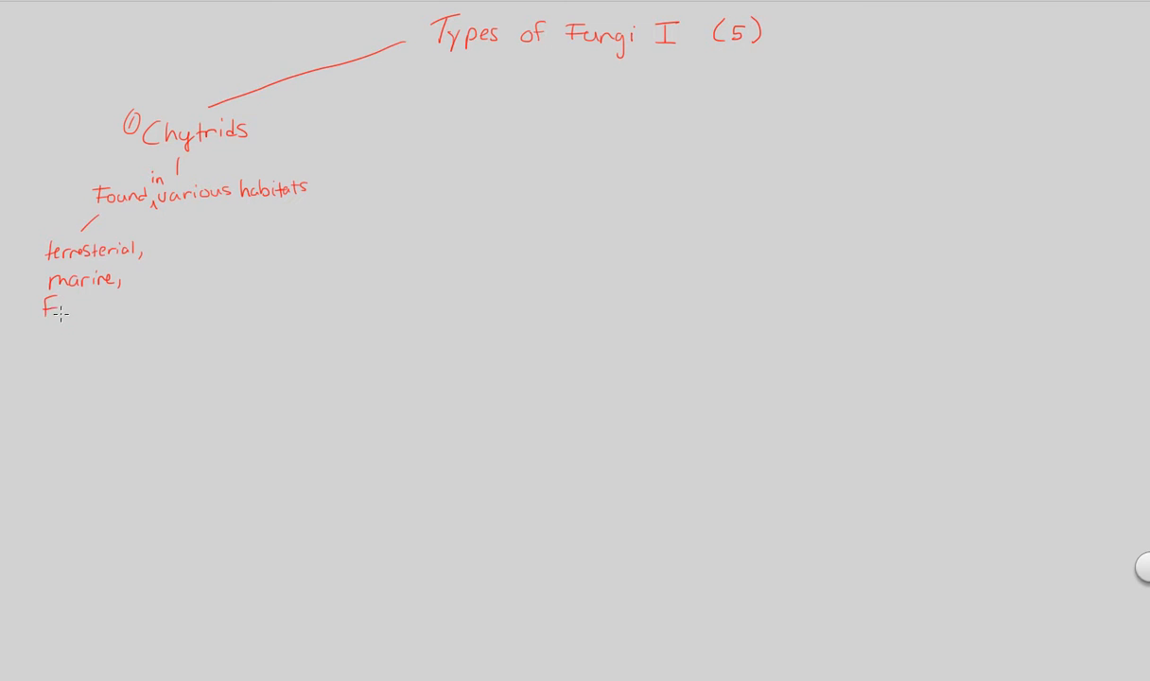
pyautogui.write('Freshwater')
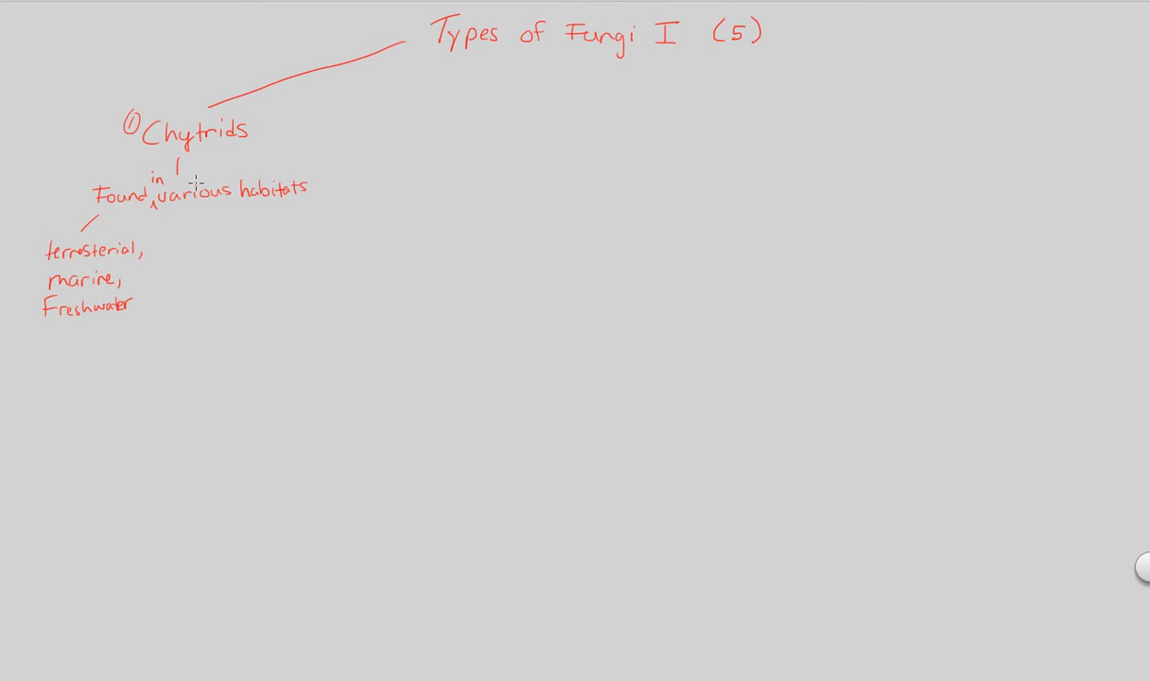
pyautogui.moveTo(224, 228)
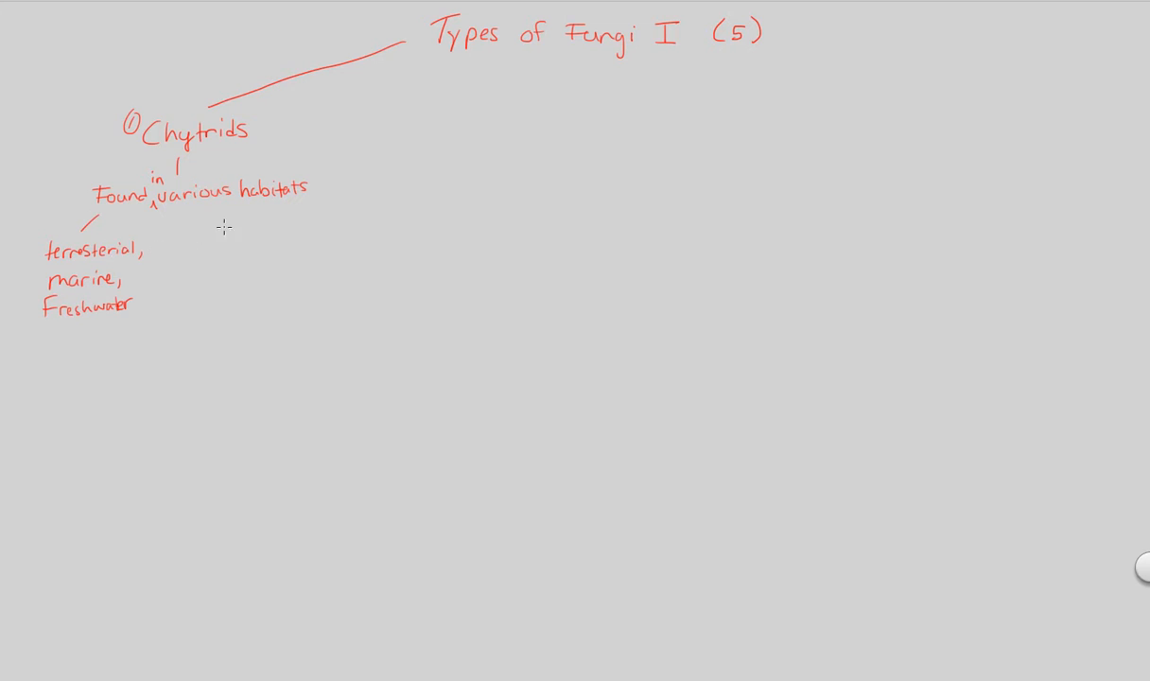
pyautogui.moveTo(187, 219)
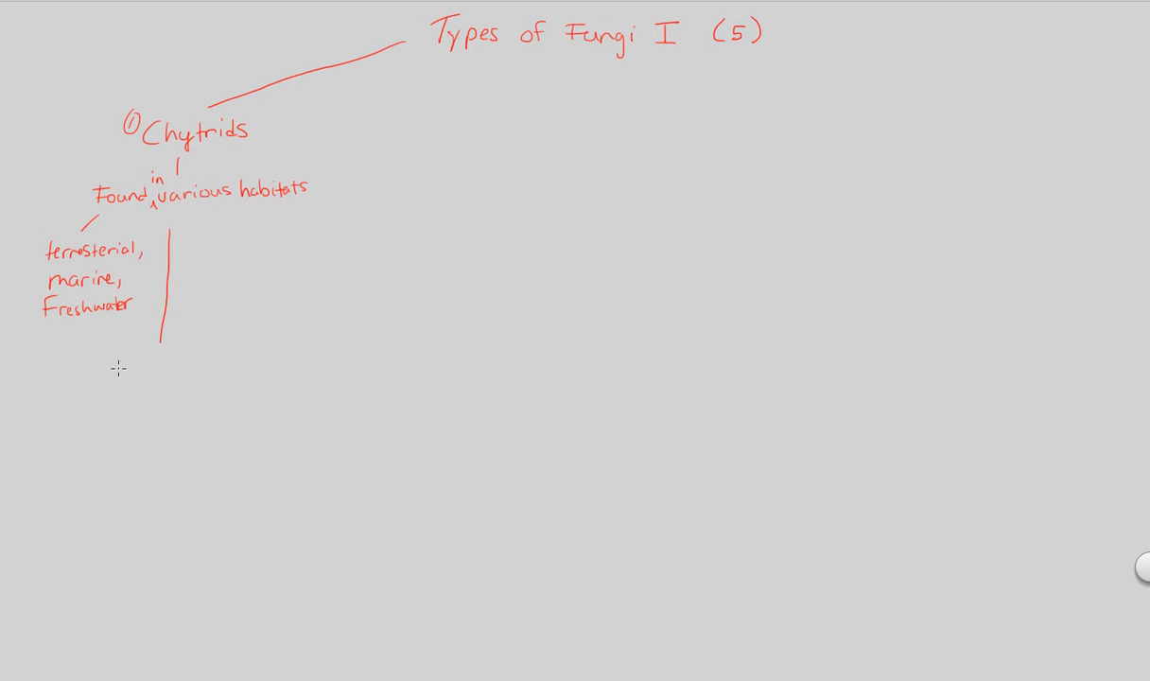
# - Write 'flagellated spores' and underline 'marine' in the habitat list
pyautogui.write('flag')
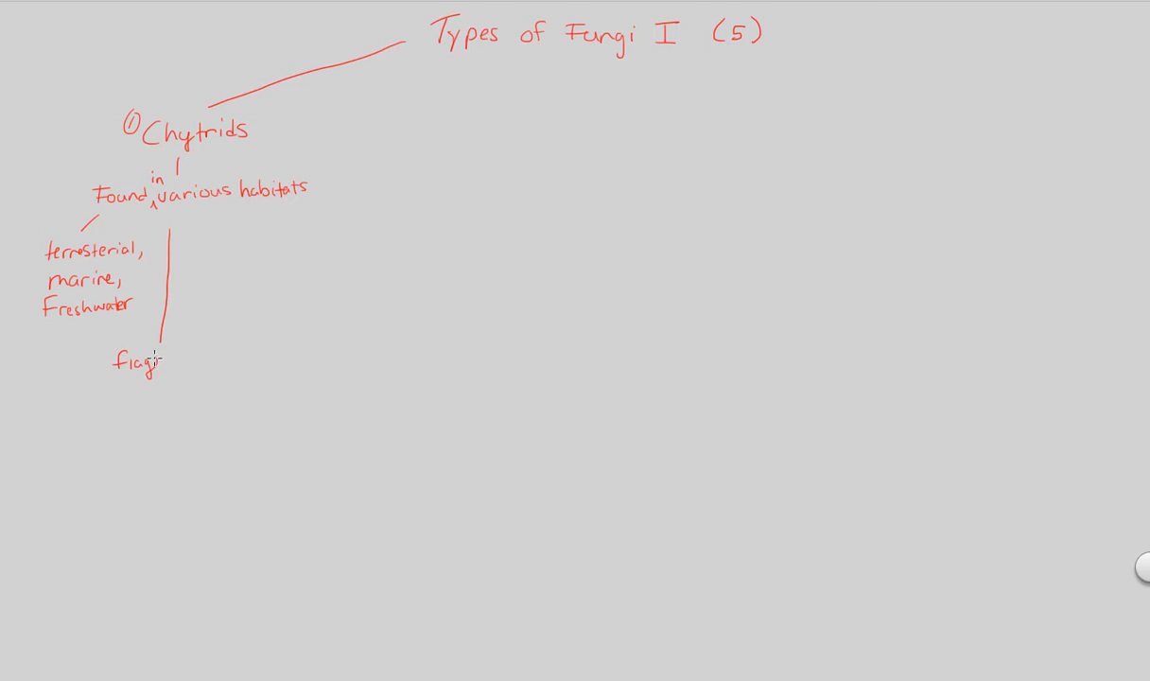
pyautogui.write('flagellate!')
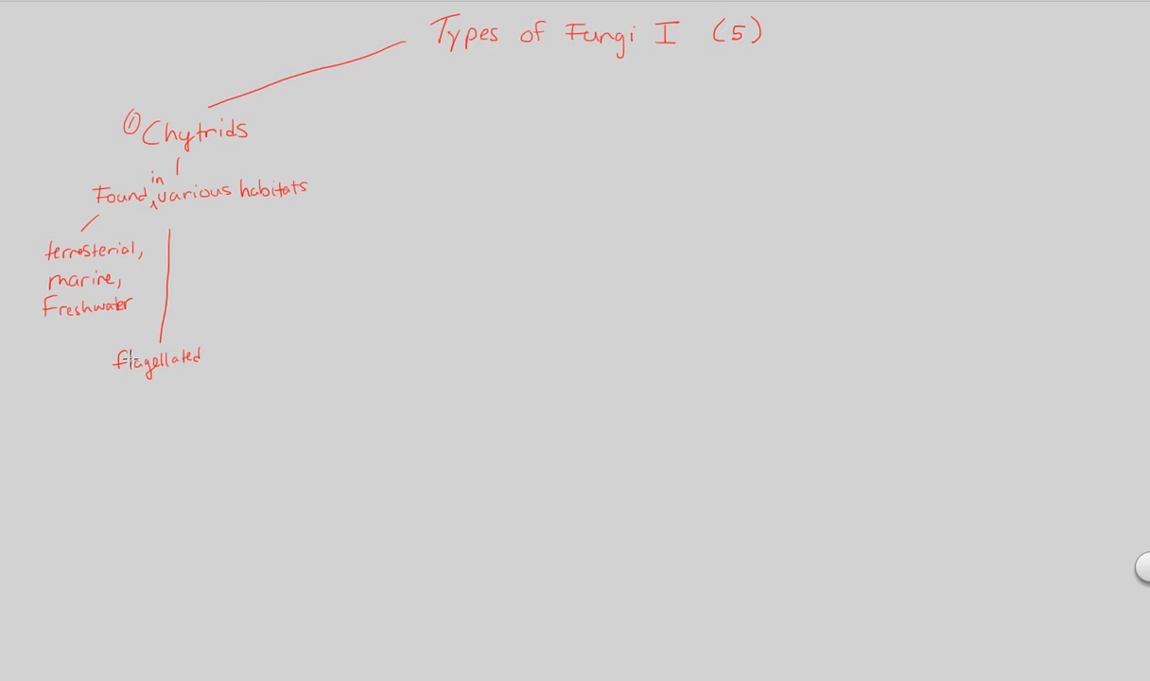
pyautogui.moveTo(146, 392)
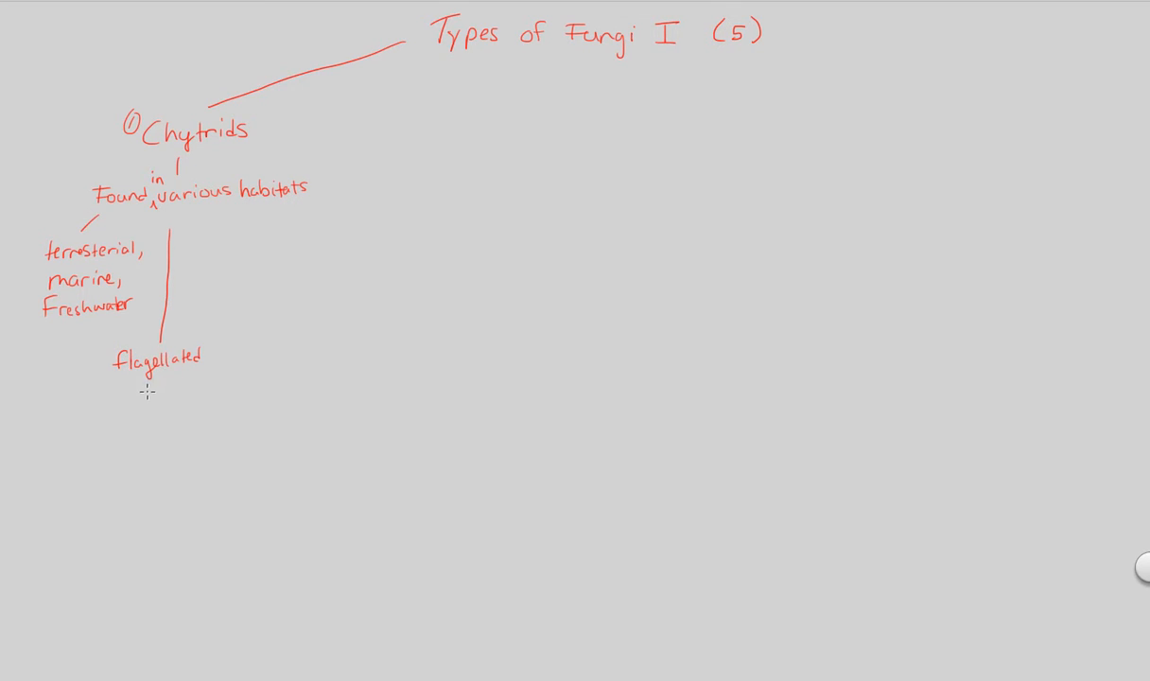
pyautogui.write('spores')
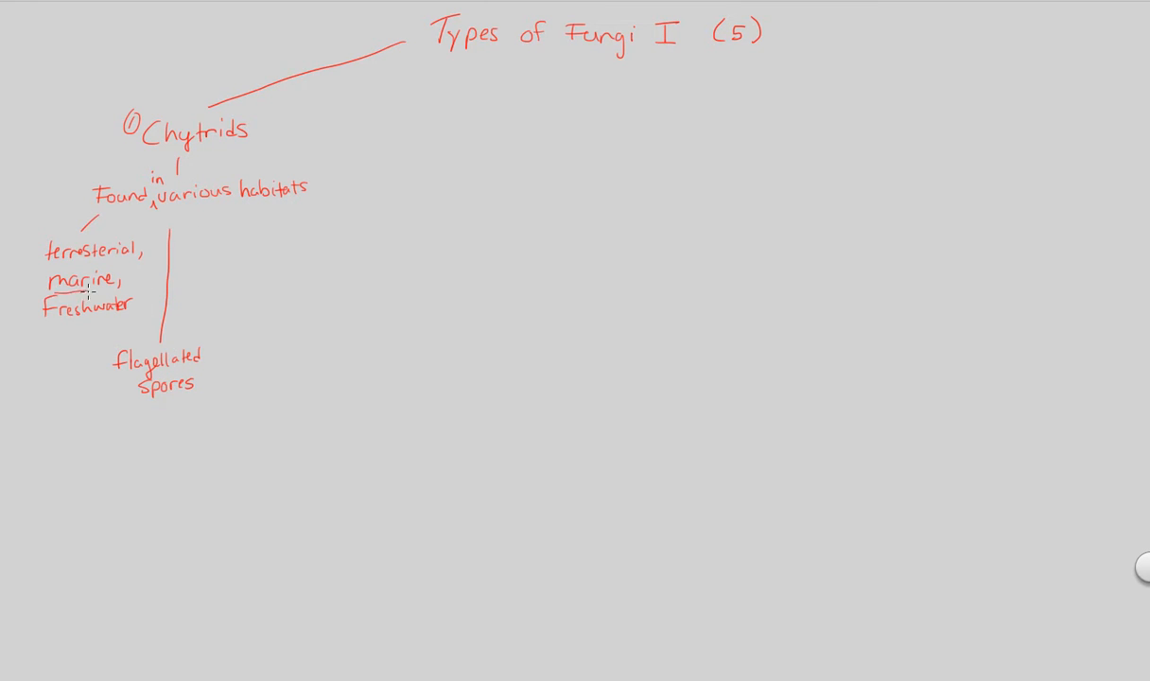
pyautogui.moveTo(44, 325); pyautogui.dragTo(121, 321)
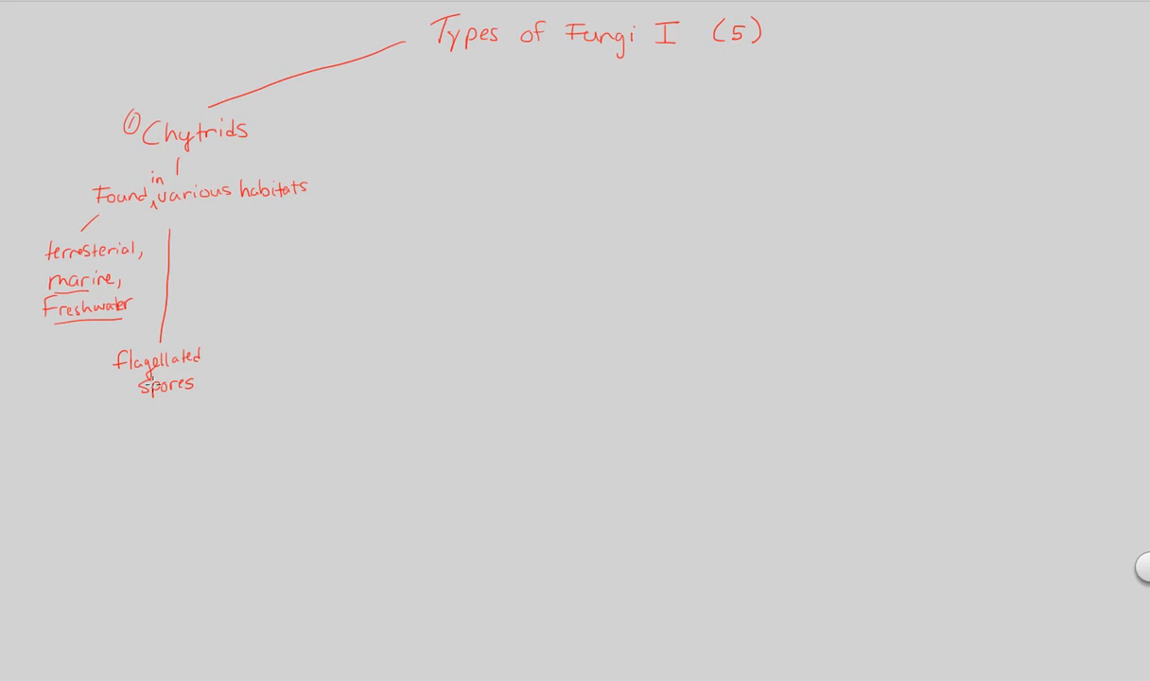
pyautogui.moveTo(125, 400)
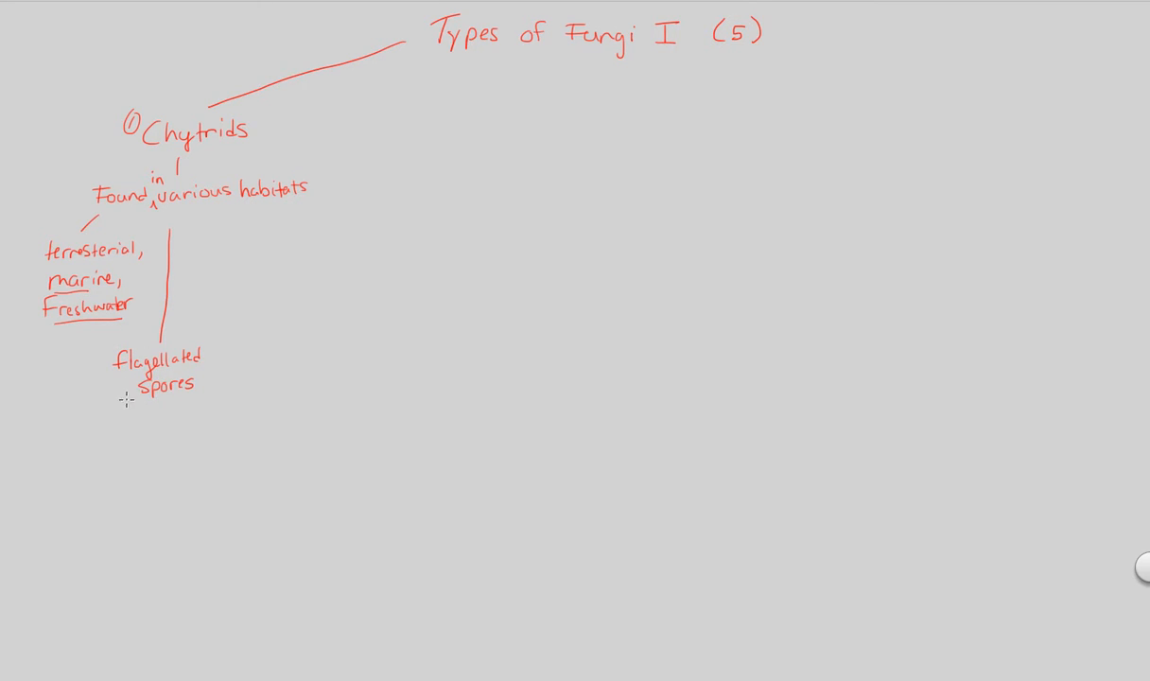
# - Add '(zoospores)' beneath, linked to a boxed 'Fig 31.11' reference
pyautogui.write('(z')
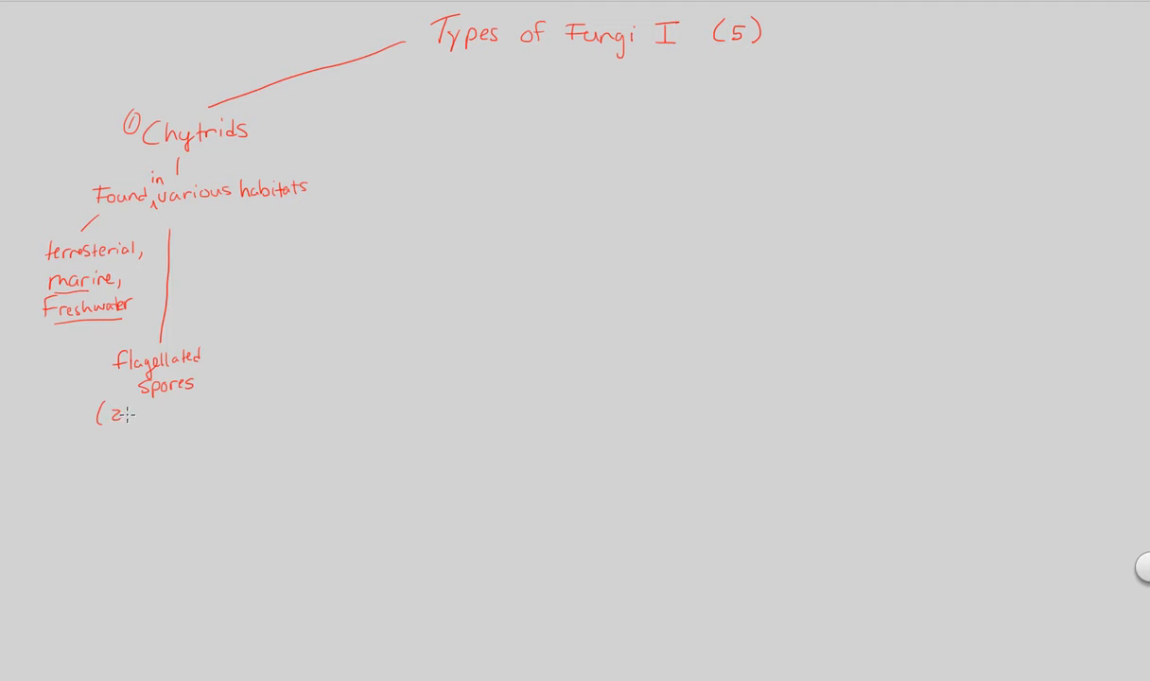
pyautogui.write('oos')
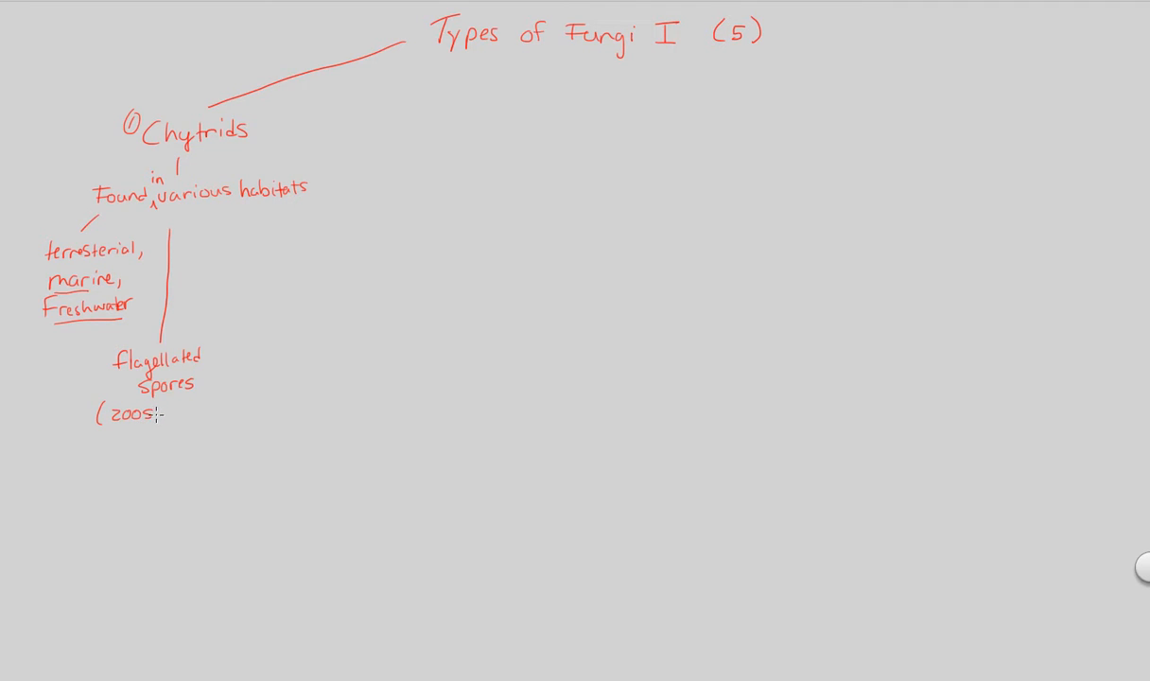
pyautogui.write('sp')
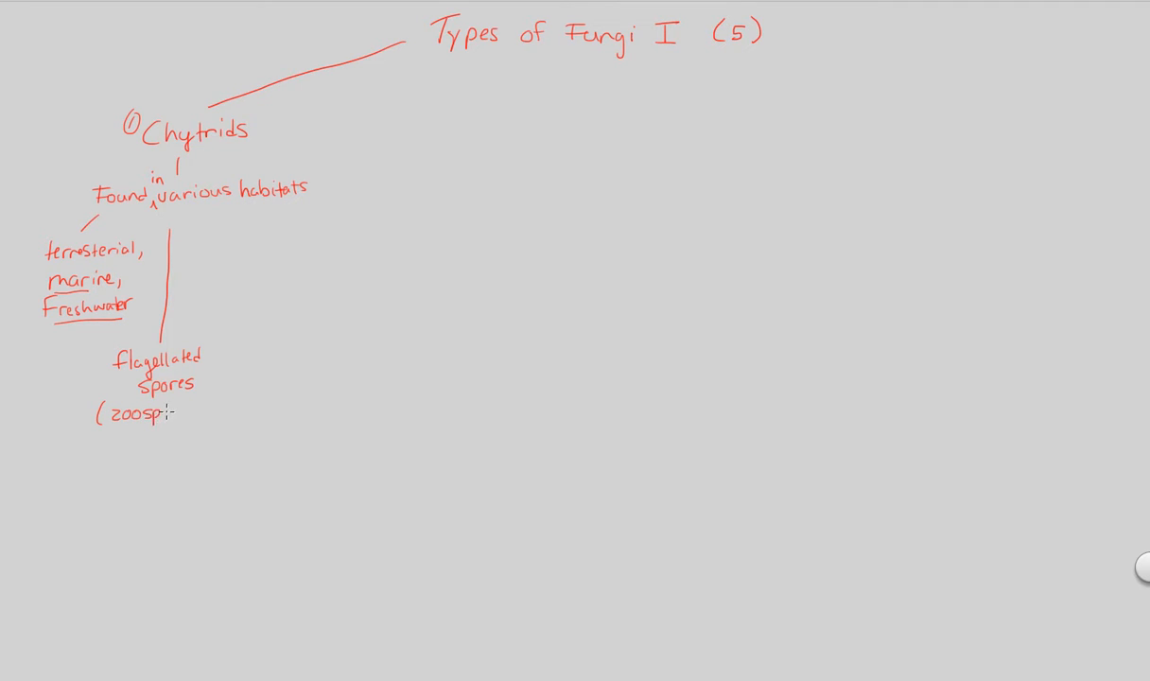
pyautogui.write('ores)')
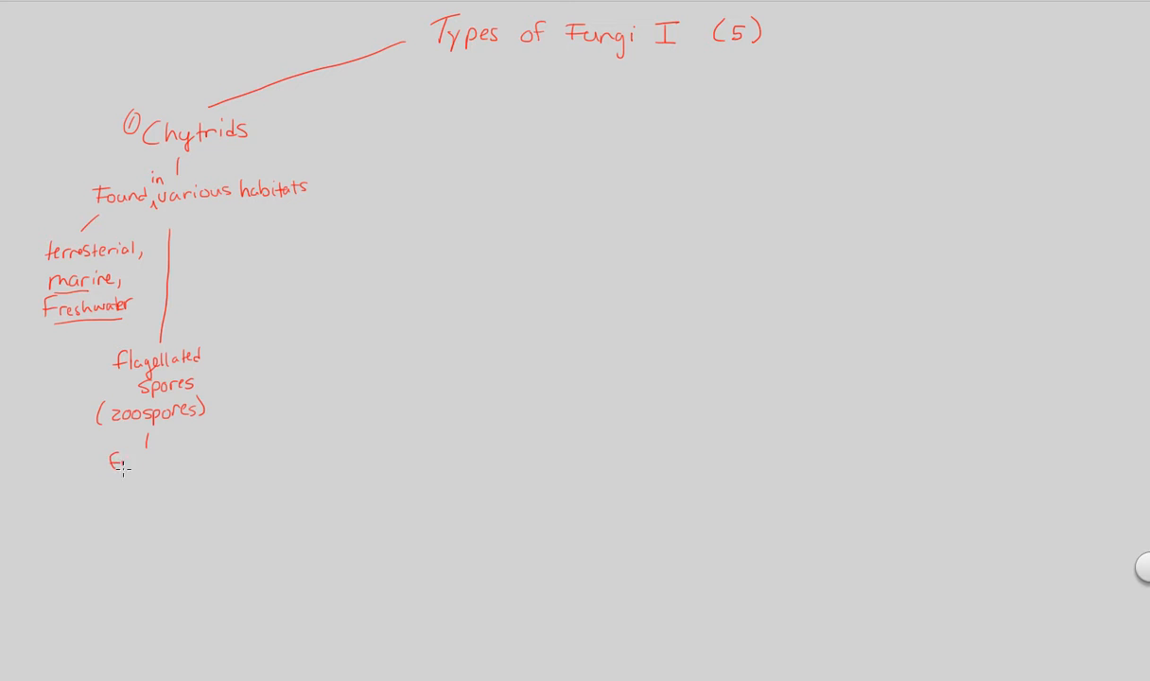
pyautogui.write('Fig 311.11')
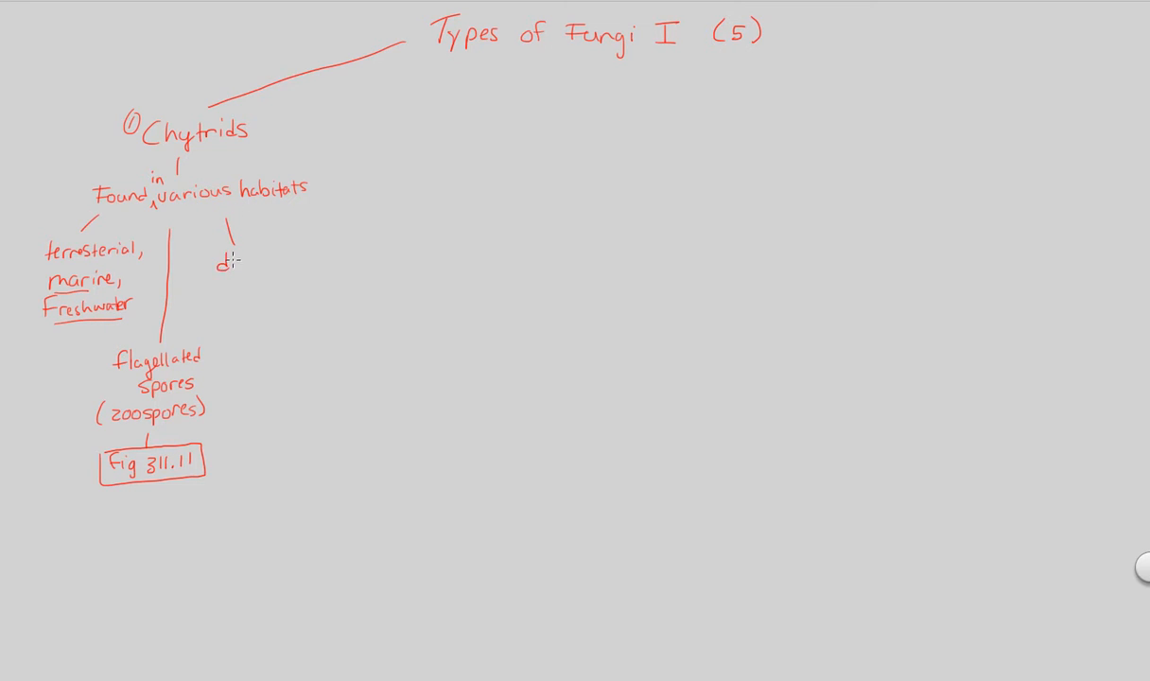
# - Write 'diverged early in Fungi evo' and underline 'diverged early'
pyautogui.write('divergi')
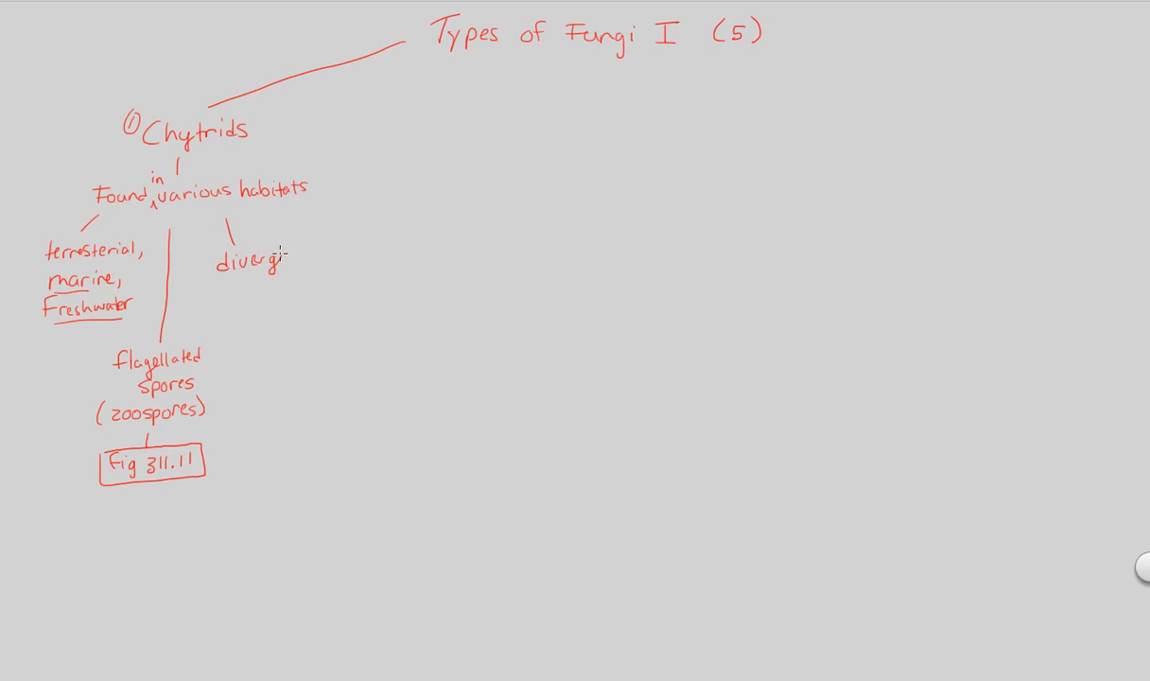
pyautogui.write('ed')
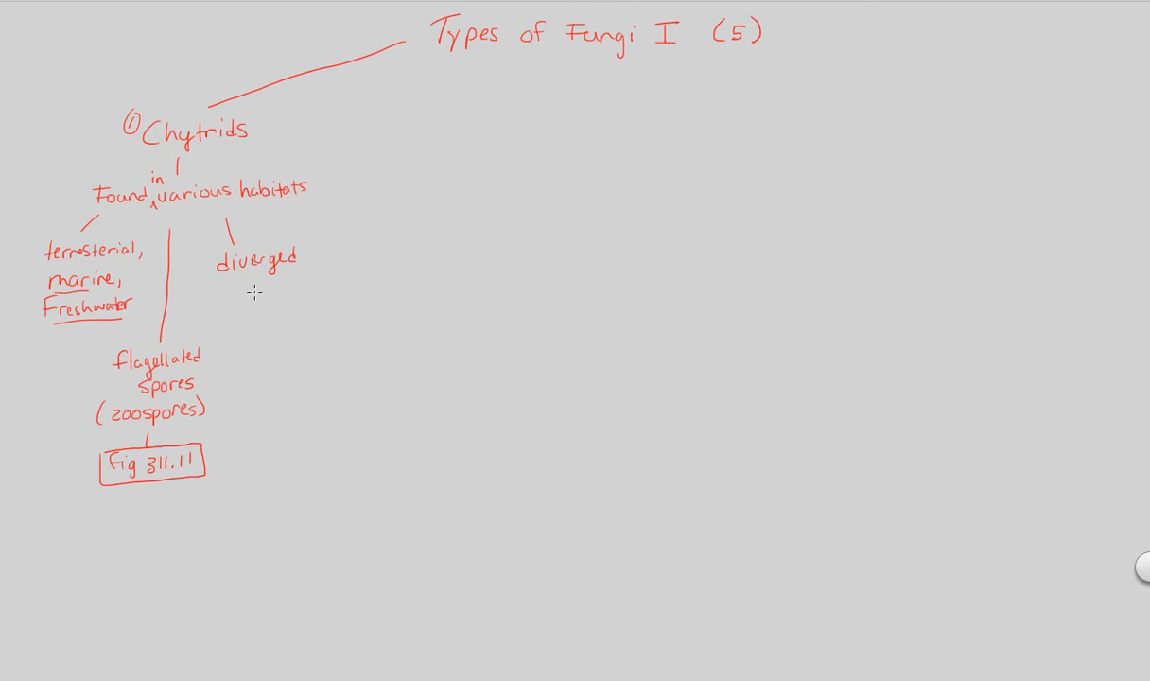
pyautogui.write('early')
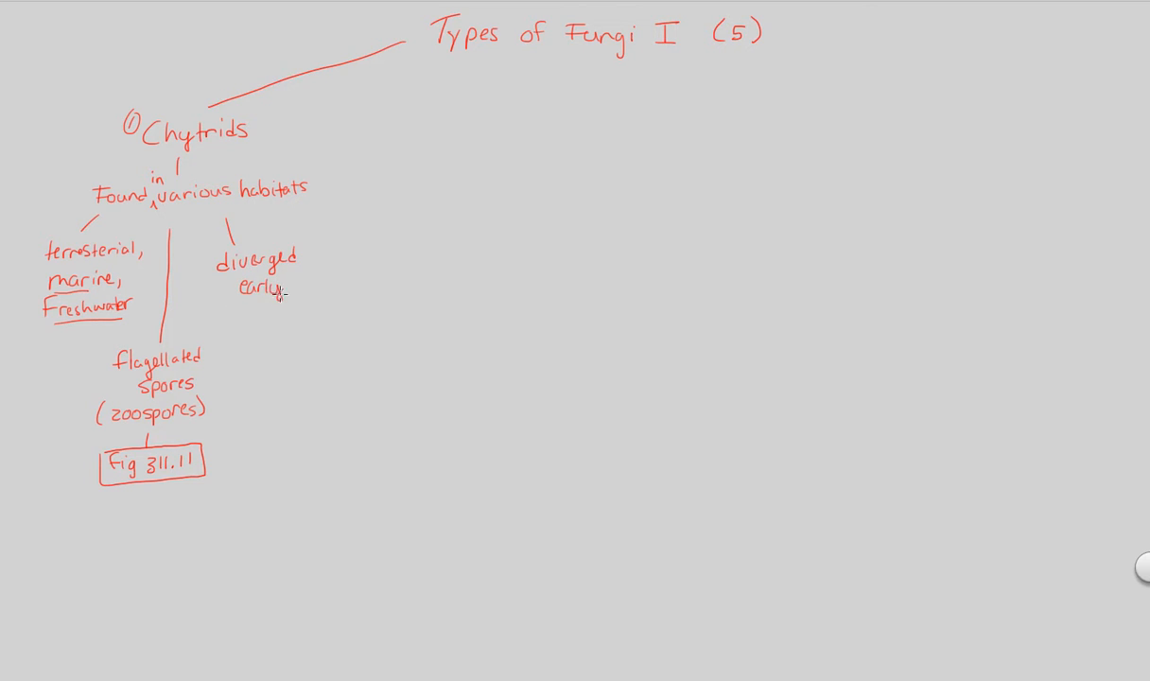
pyautogui.write('in')
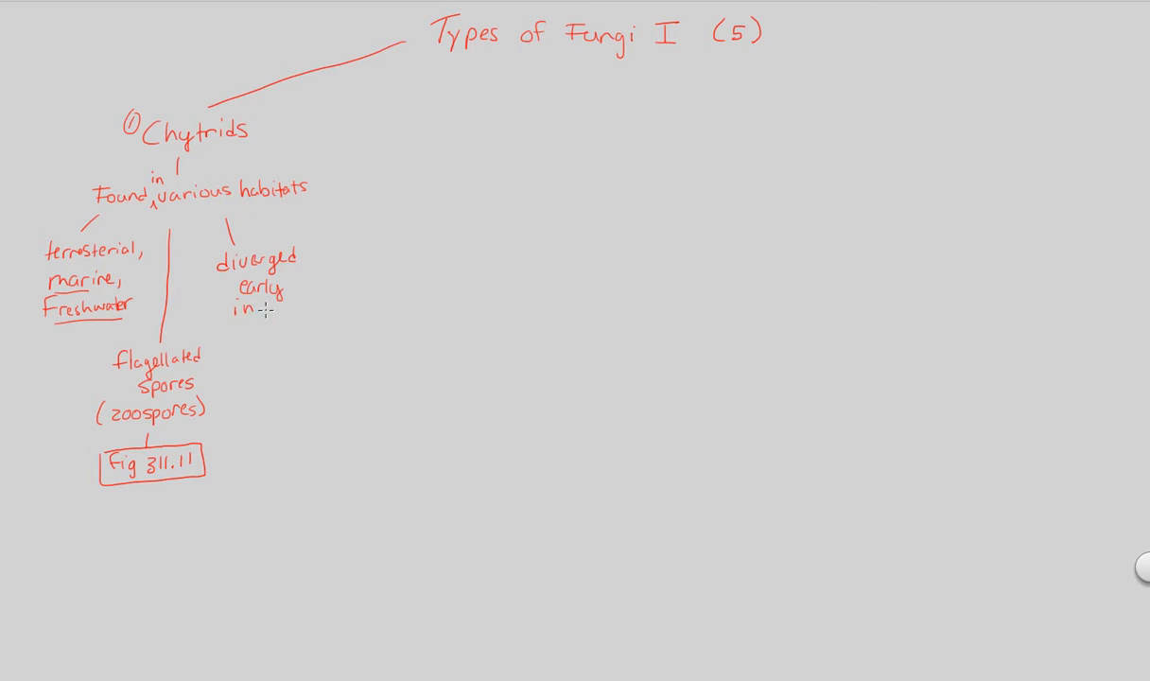
pyautogui.write('fungi')
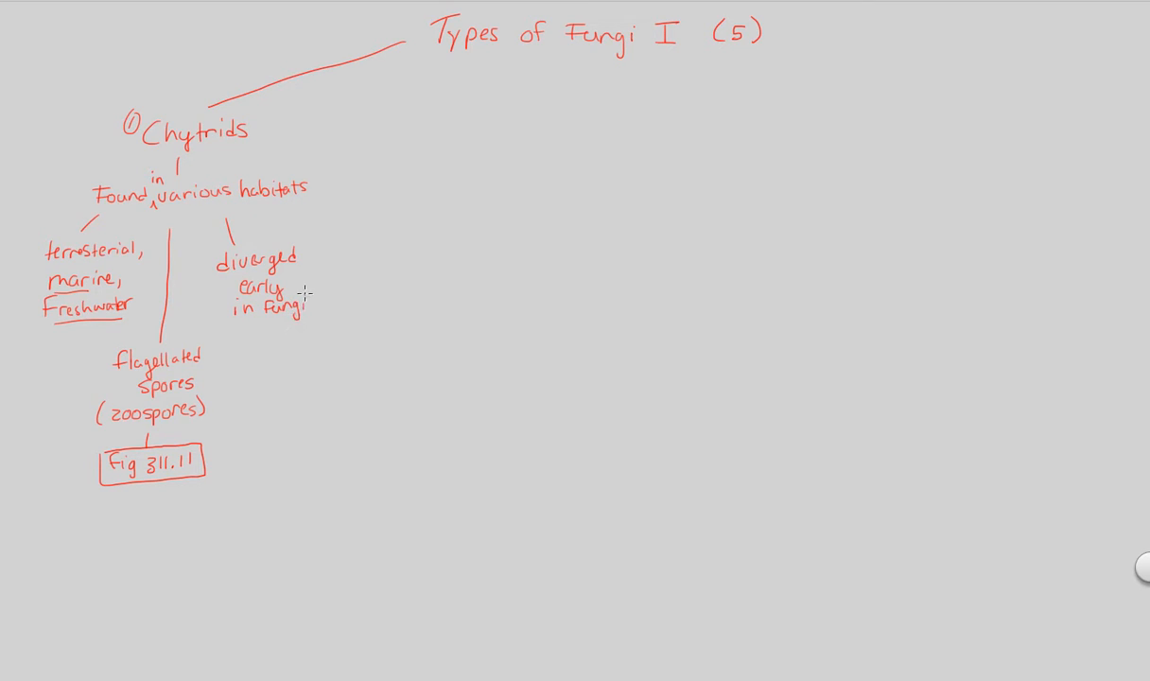
pyautogui.write('evo')
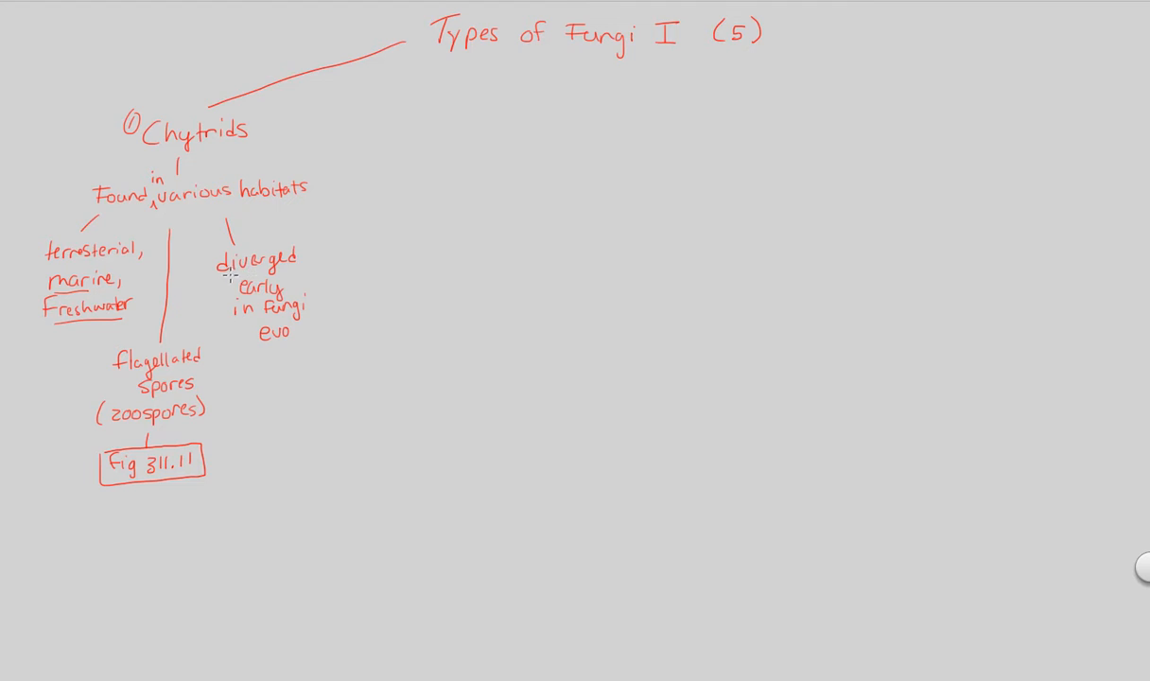
pyautogui.moveTo(220, 276); pyautogui.dragTo(298, 276)
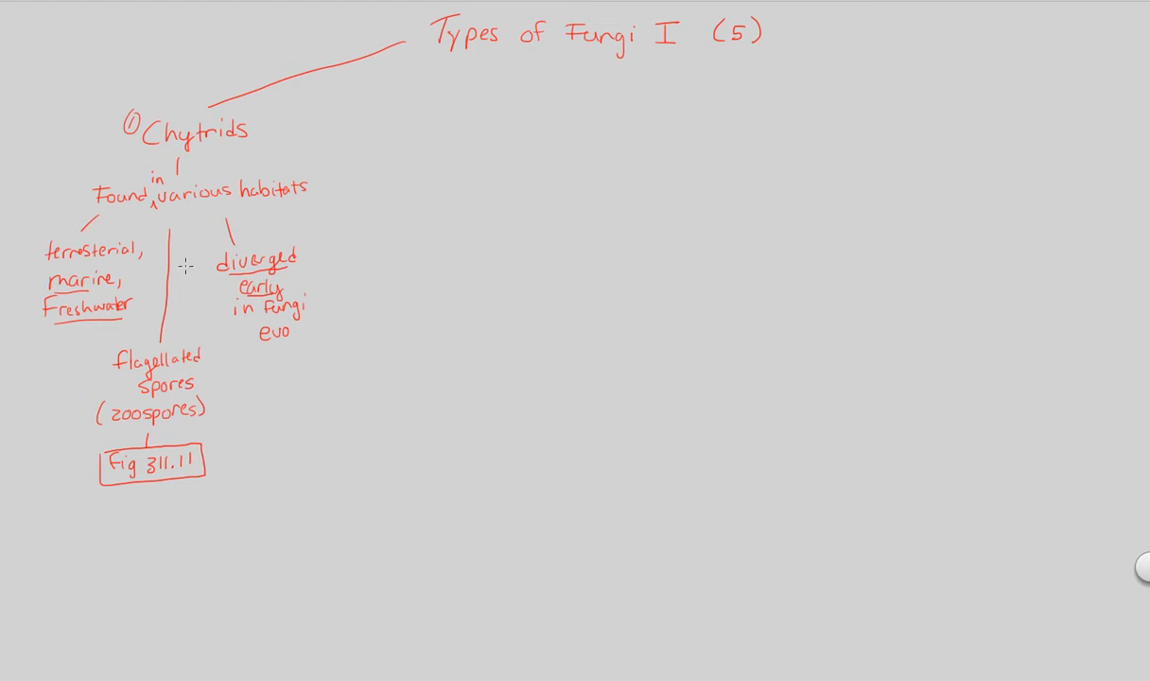
pyautogui.moveTo(202, 317)
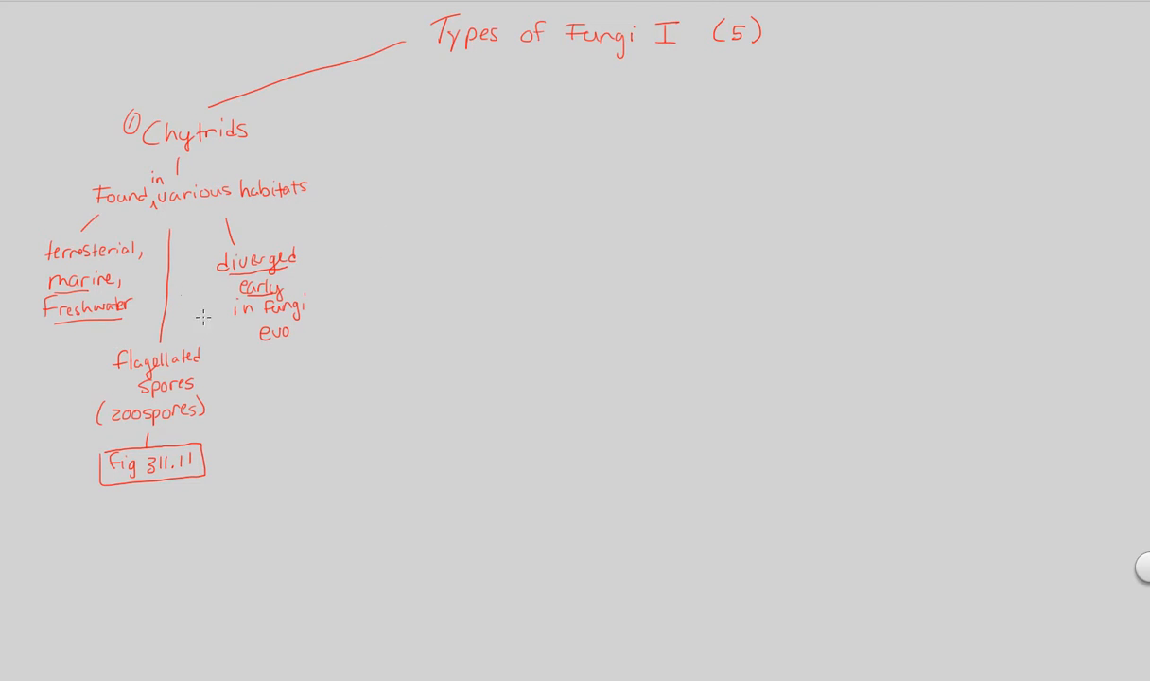
pyautogui.moveTo(174, 248)
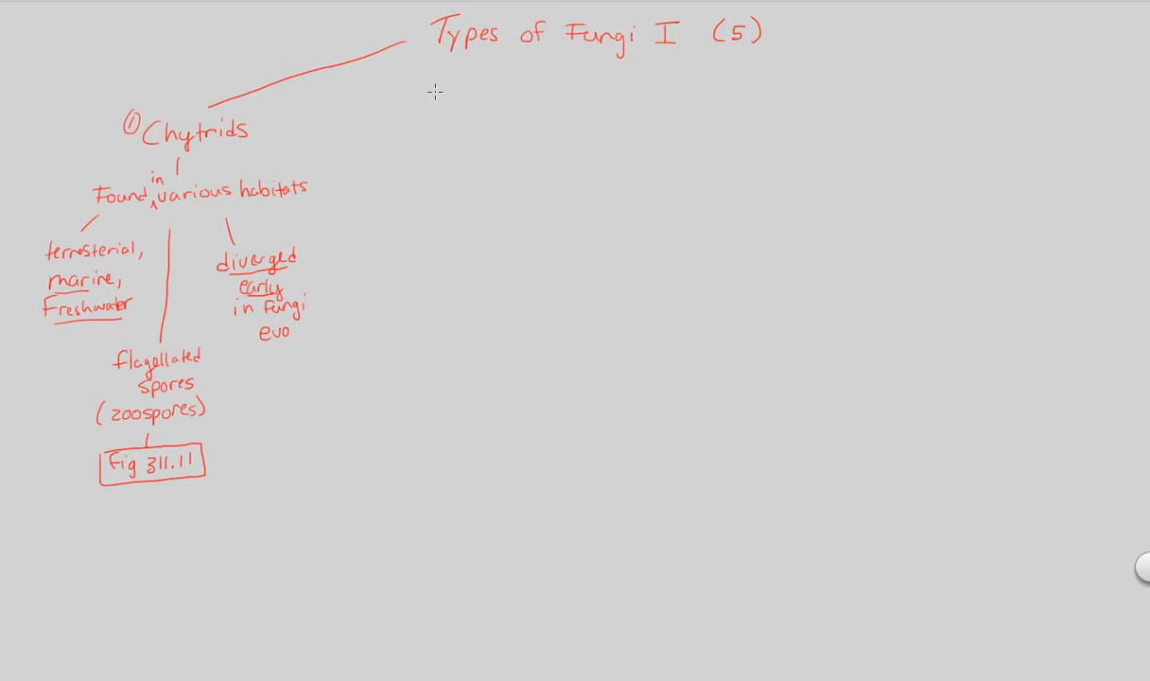
# - Branch '② Zygomycetes' from the title with the note 'Mostly decomposers in soil'
pyautogui.moveTo(433, 89); pyautogui.dragTo(338, 430)
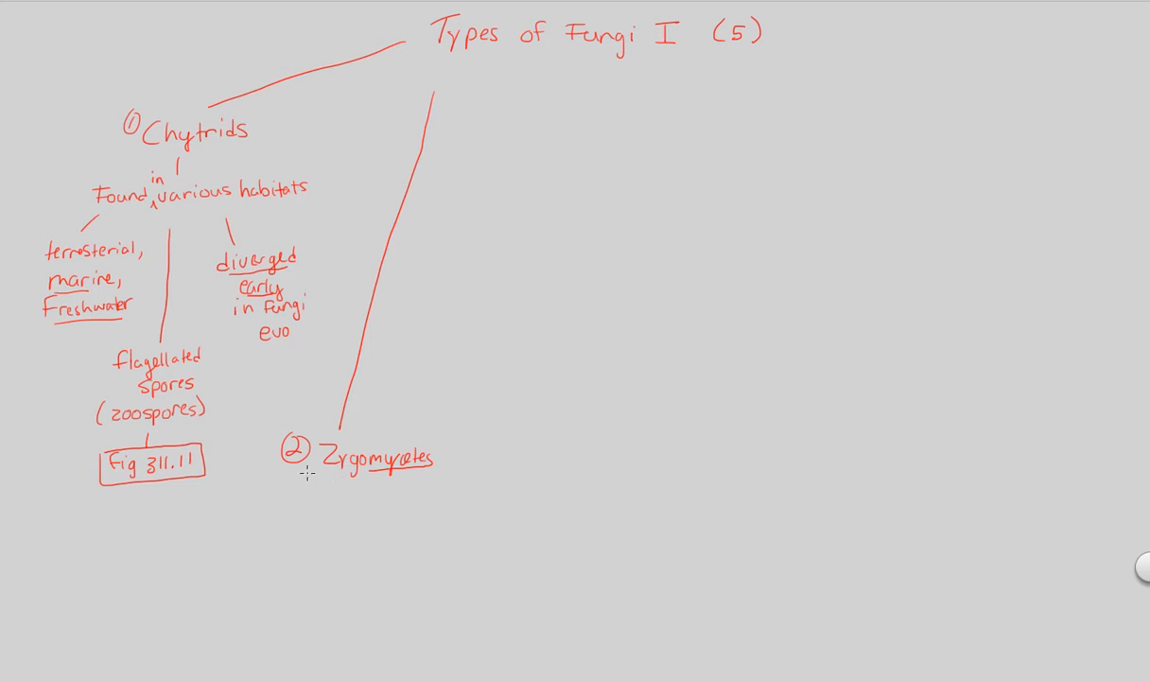
pyautogui.moveTo(308, 487); pyautogui.dragTo(274, 506)
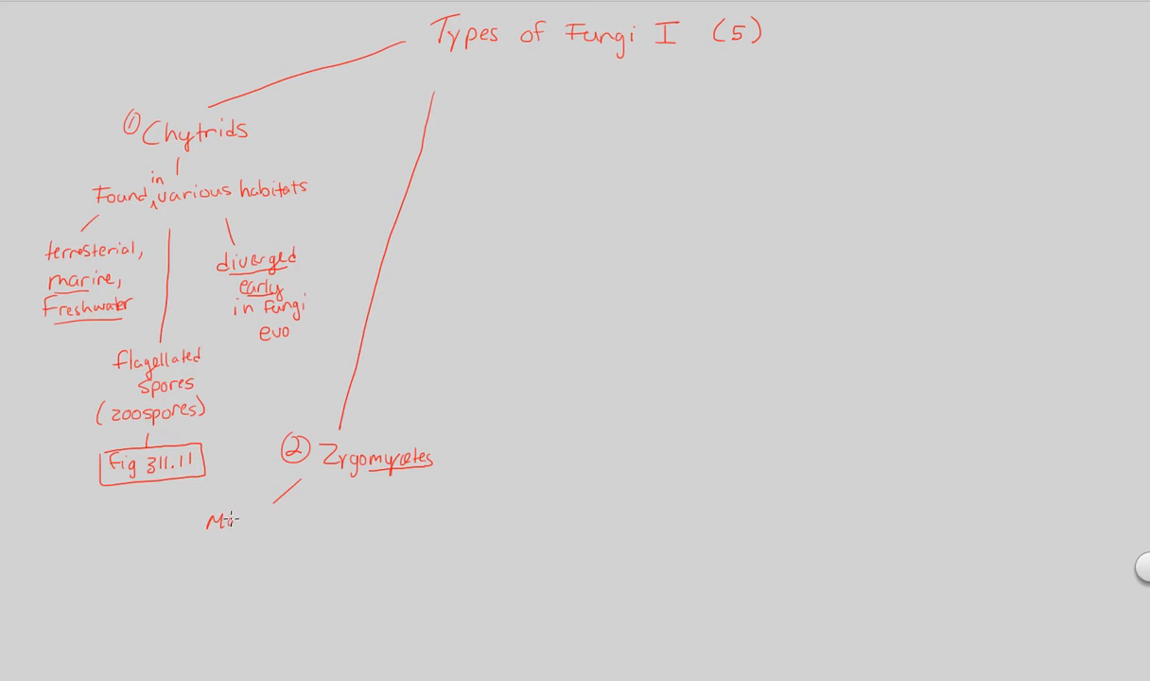
pyautogui.write('Mostly')
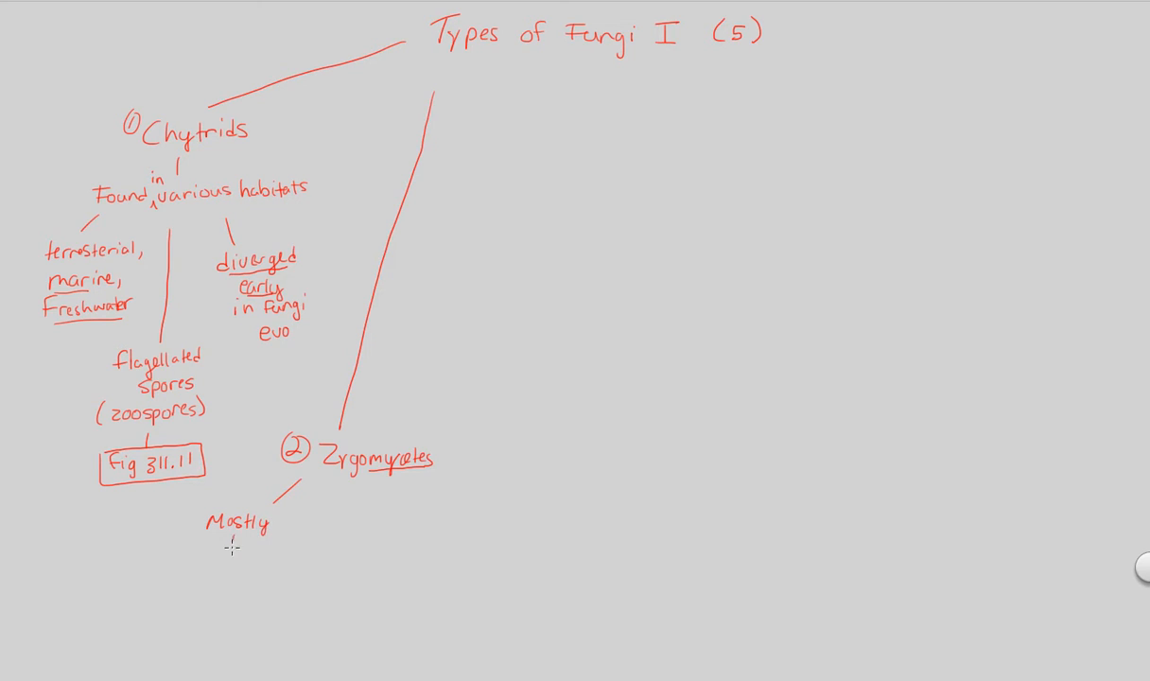
pyautogui.write('decomp')
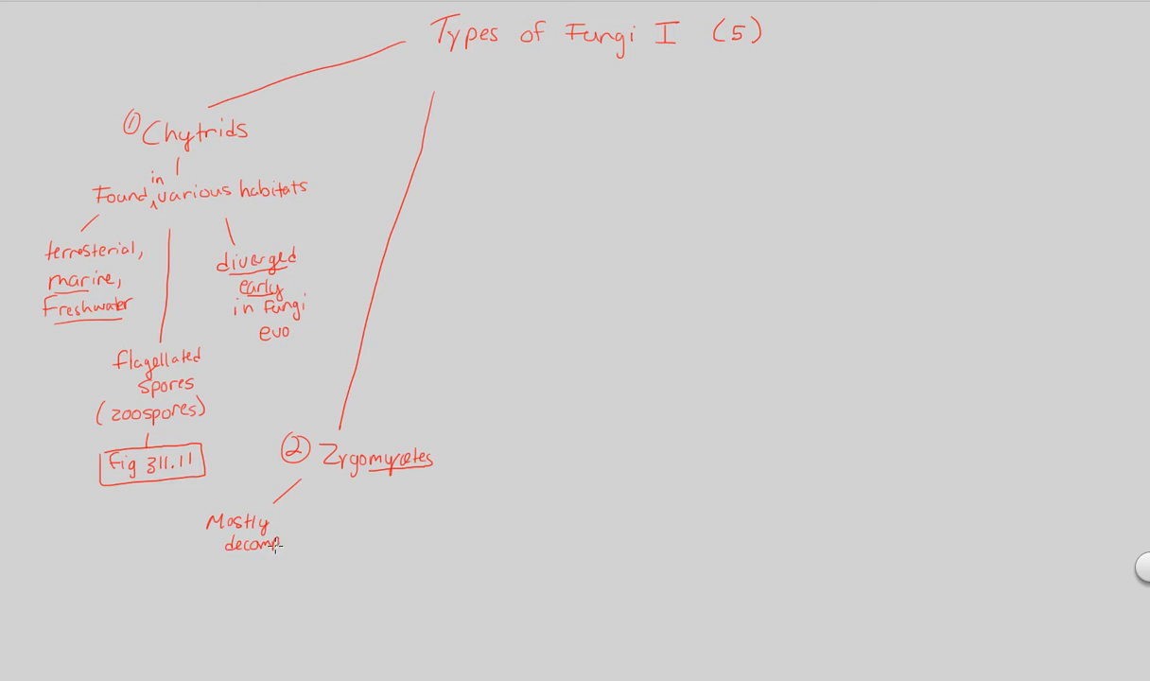
pyautogui.write('osers')
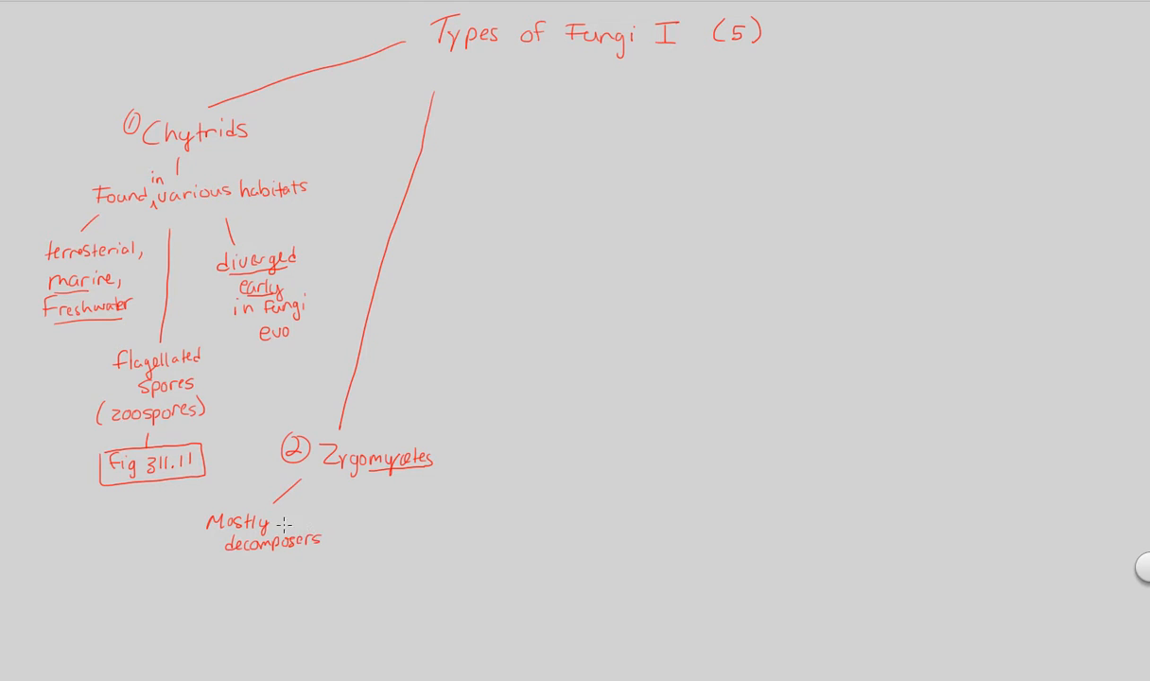
pyautogui.moveTo(206, 565)
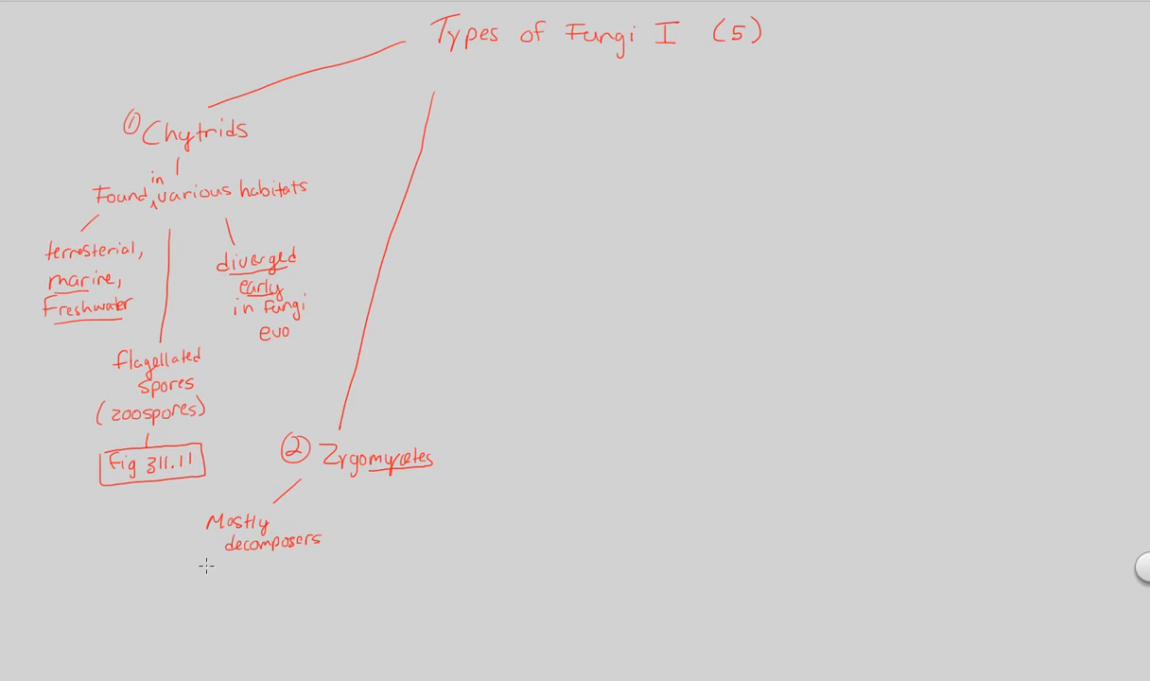
pyautogui.write('in so')
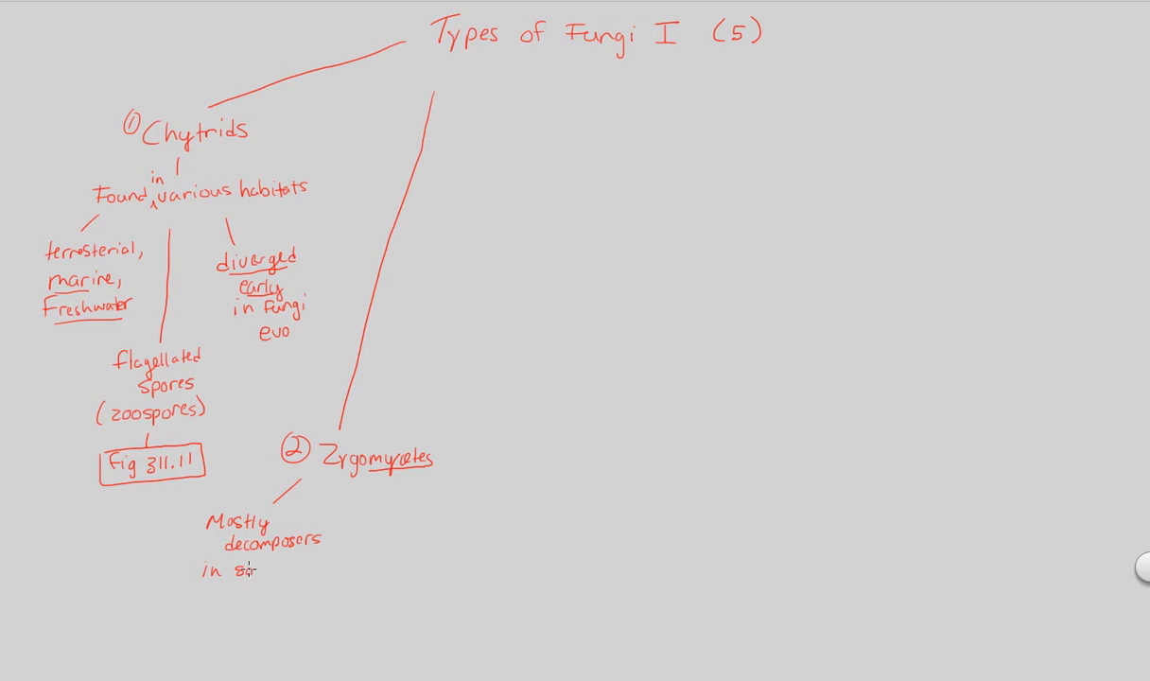
pyautogui.write('oil')
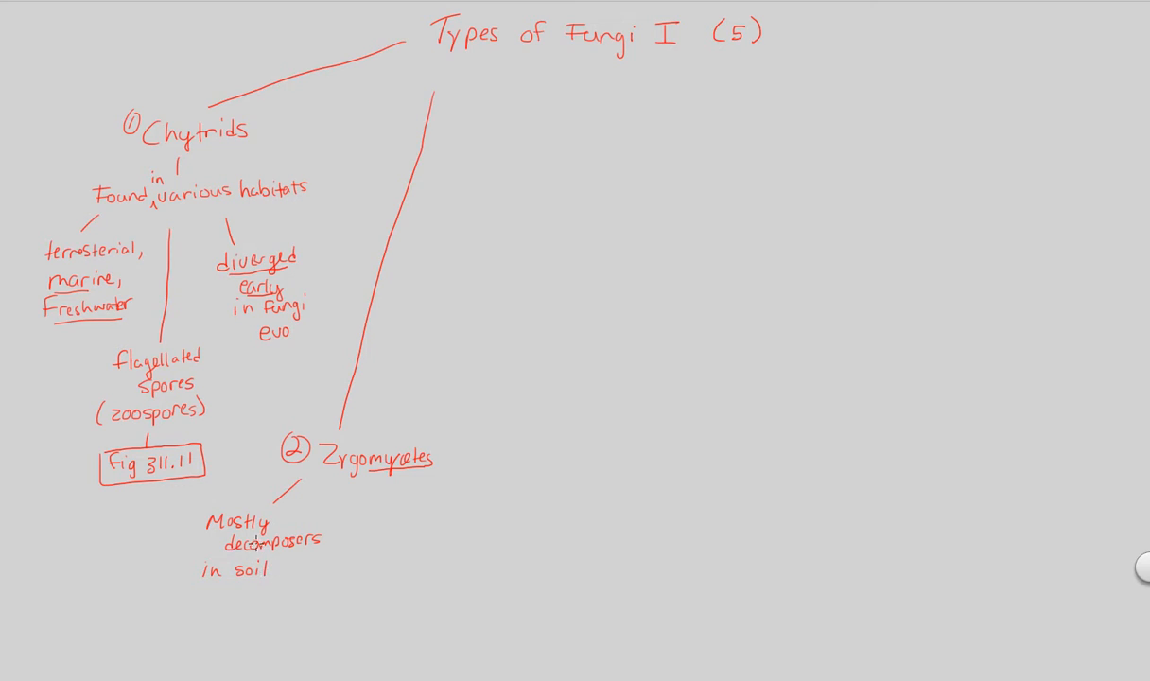
pyautogui.moveTo(379, 391)
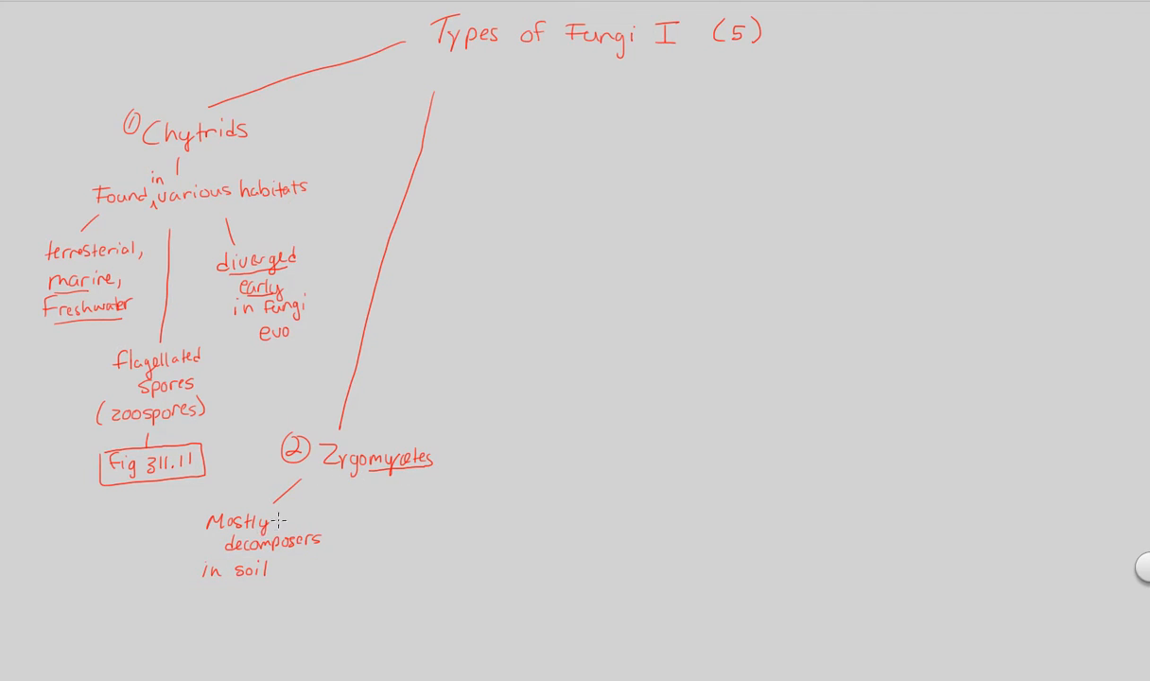
# - Write 'Feed on decayed matter' below the soil note
pyautogui.write('Feed on')
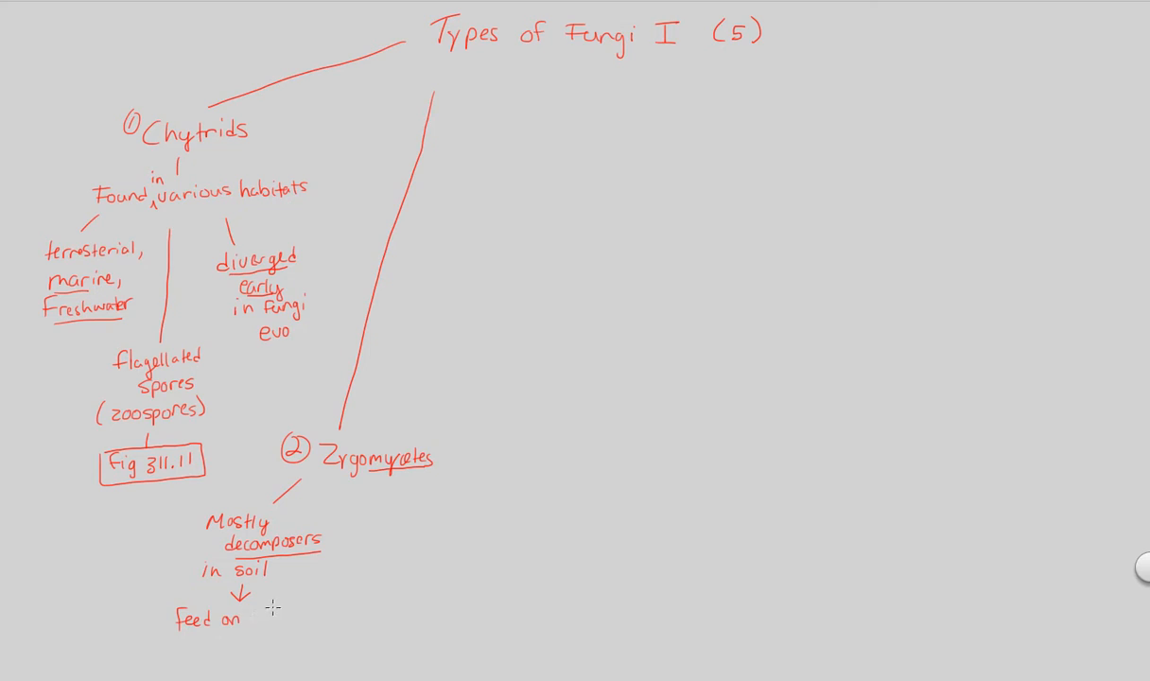
pyautogui.write('decayed')
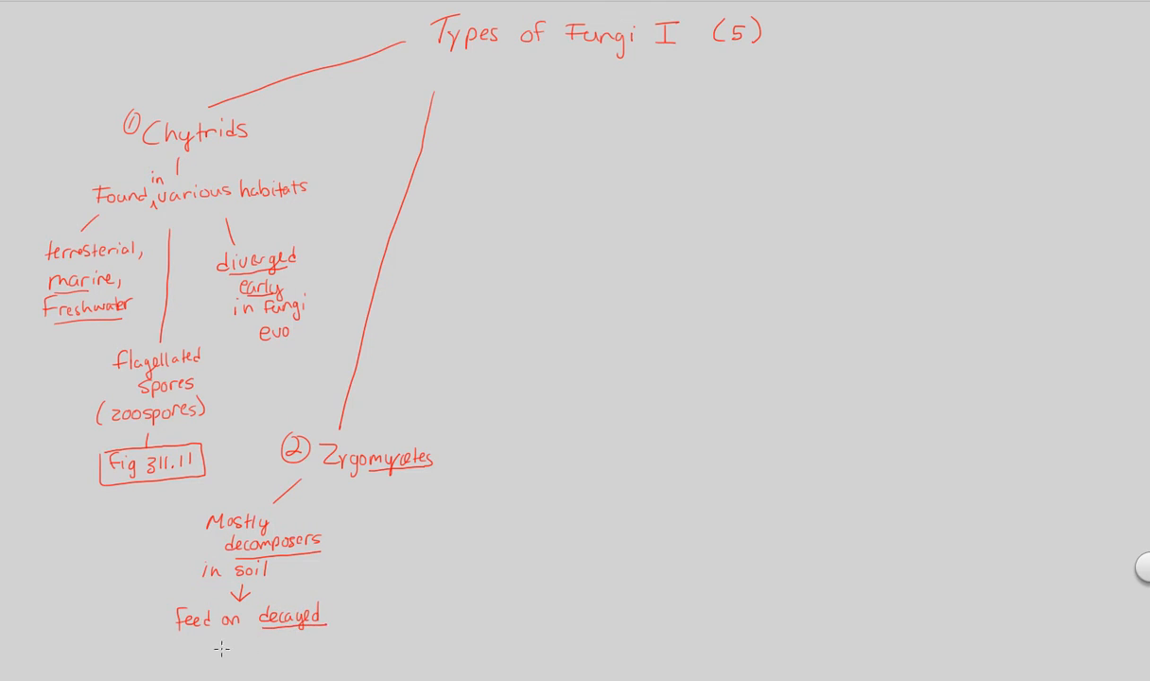
pyautogui.write('matter')
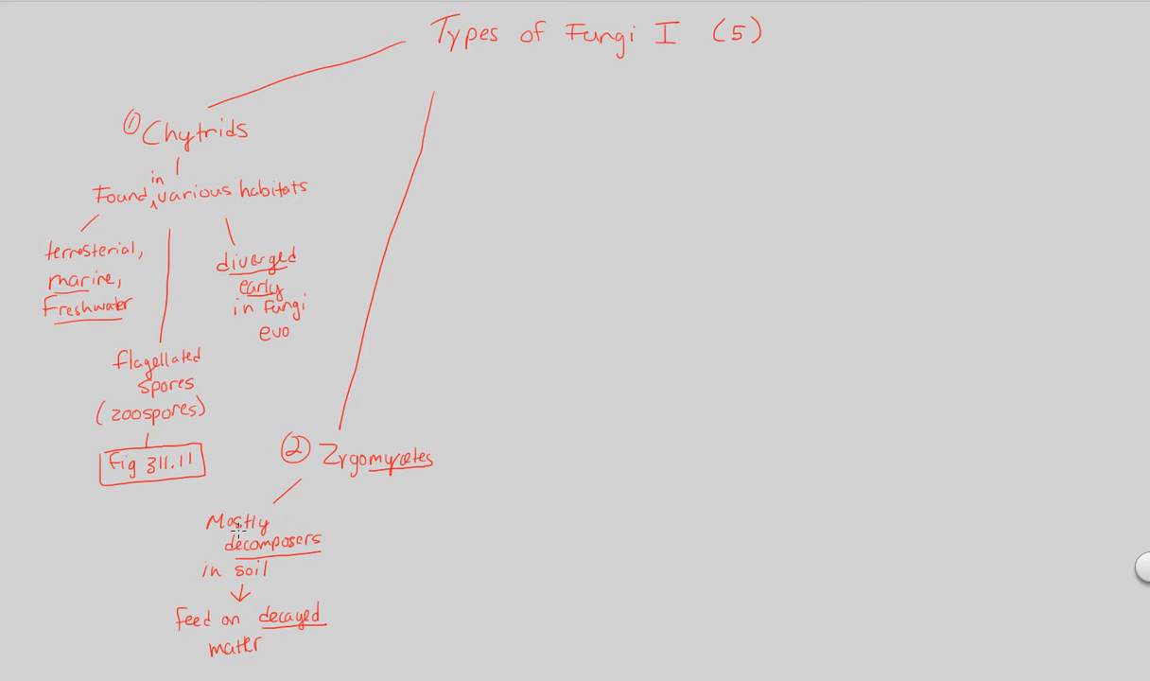
pyautogui.moveTo(336, 506)
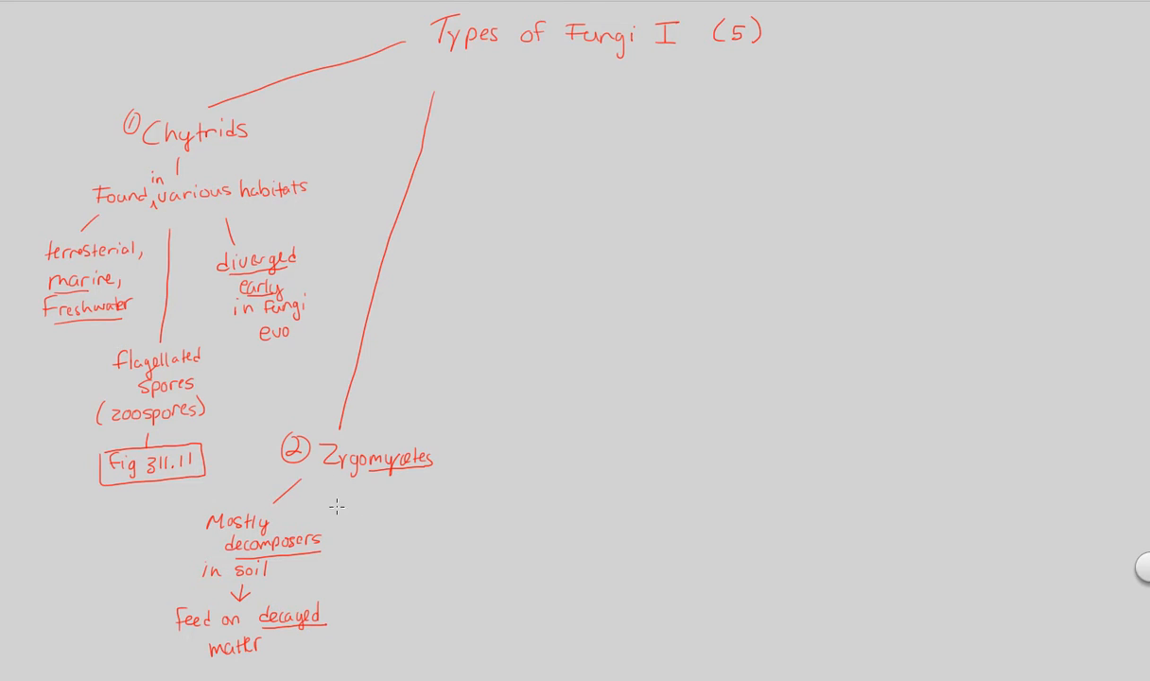
pyautogui.moveTo(319, 558)
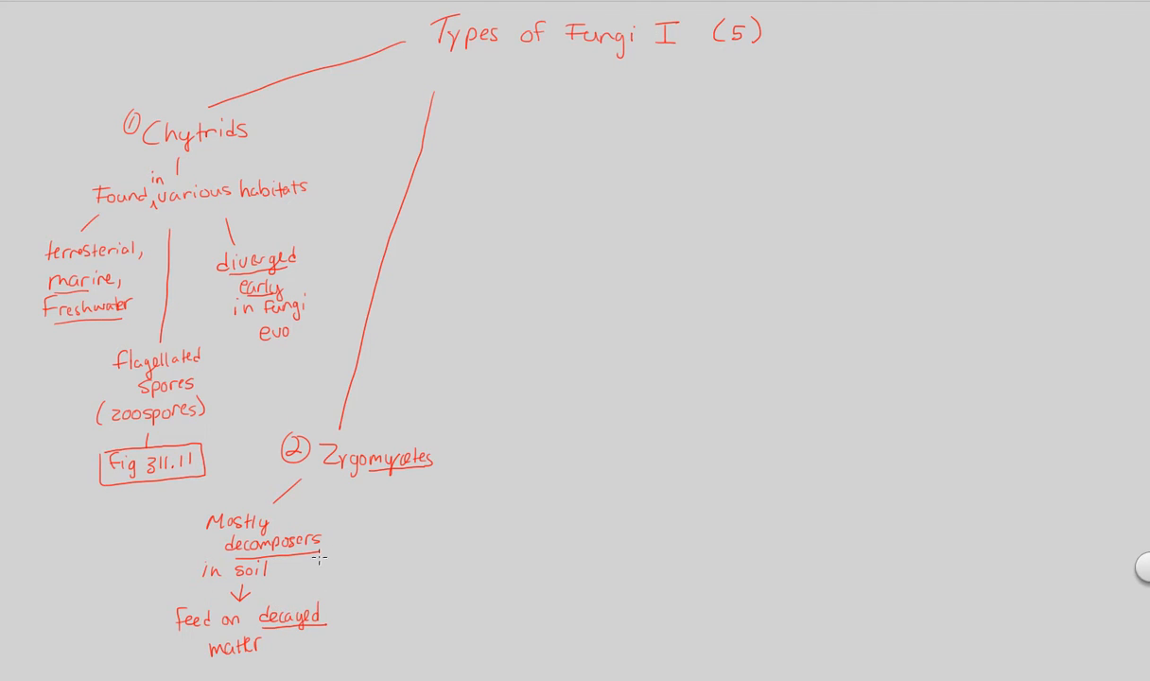